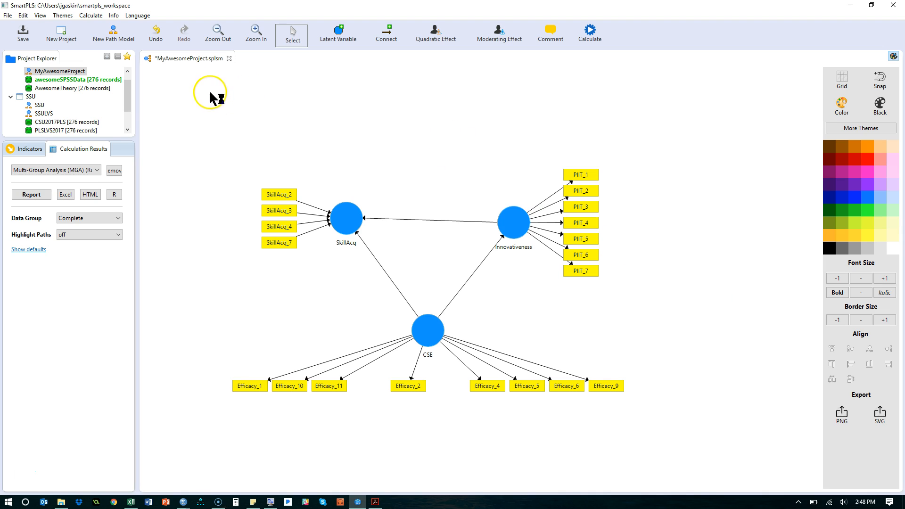
{"action": "mouse_move", "coordinate": [521, 43]}
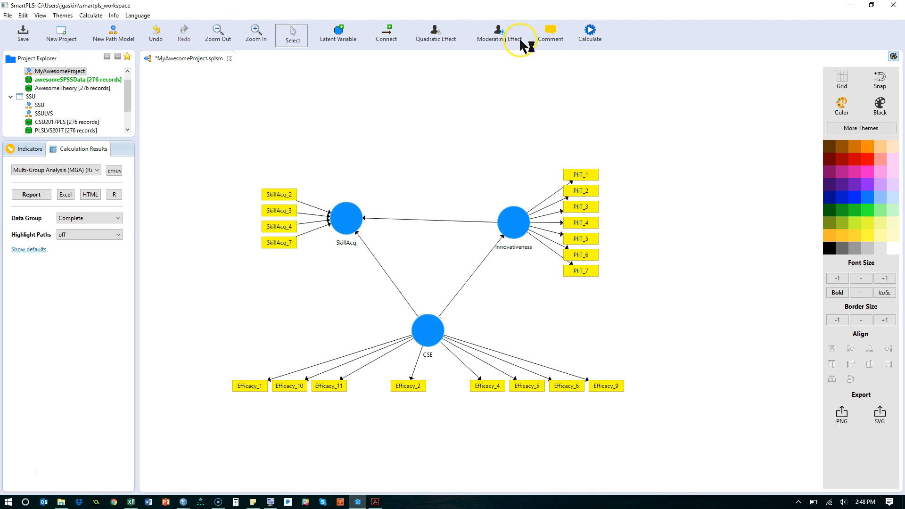
{"action": "mouse_move", "coordinate": [589, 33]}
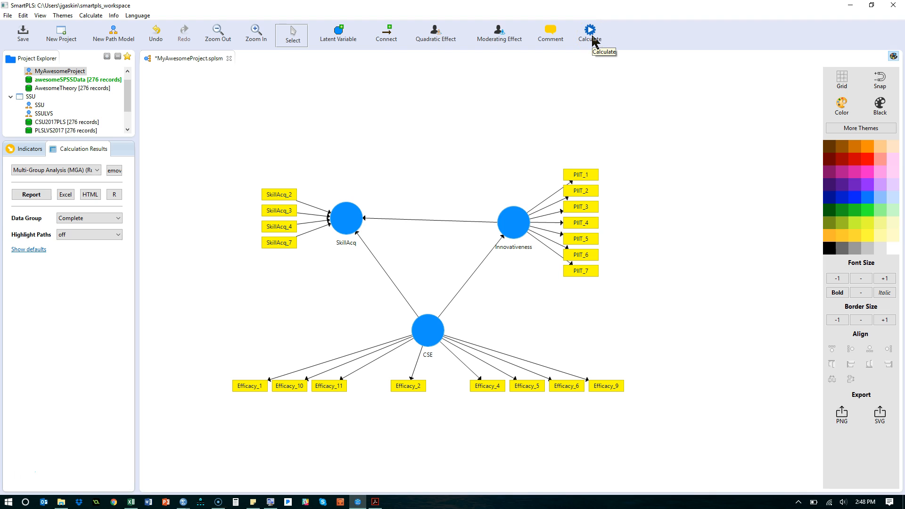
- Open the Multi-Group Analysis (MGA) setup from the Calculate menu
{"action": "left_click", "coordinate": [588, 33]}
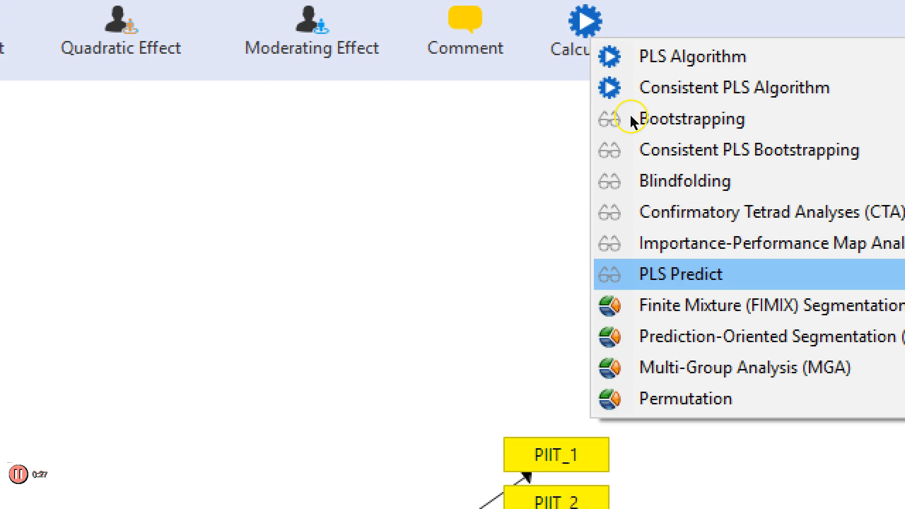
{"action": "mouse_move", "coordinate": [686, 372]}
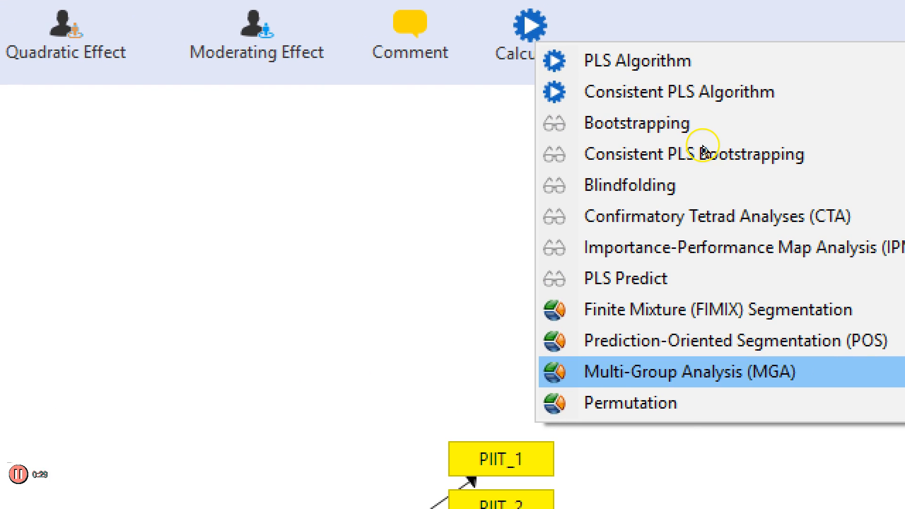
{"action": "left_click", "coordinate": [704, 372]}
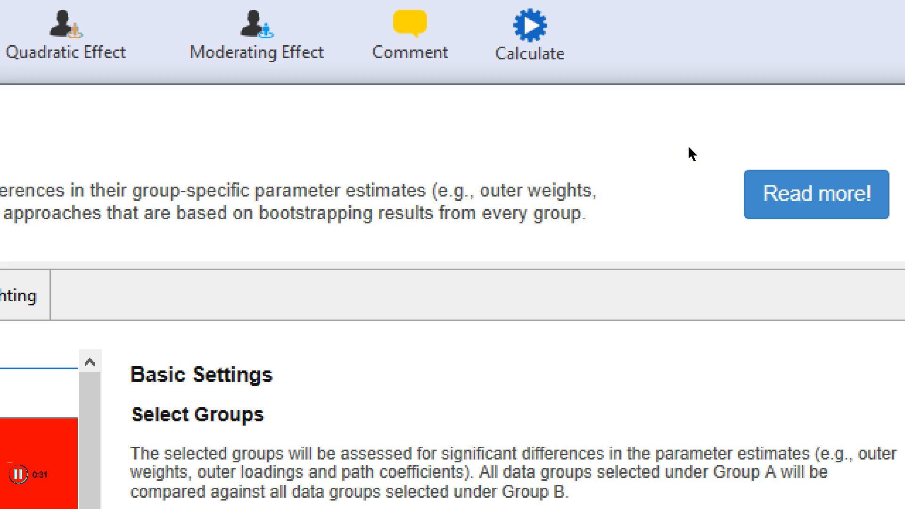
{"action": "scroll", "scroll_direction": "down", "scroll_amount": 3}
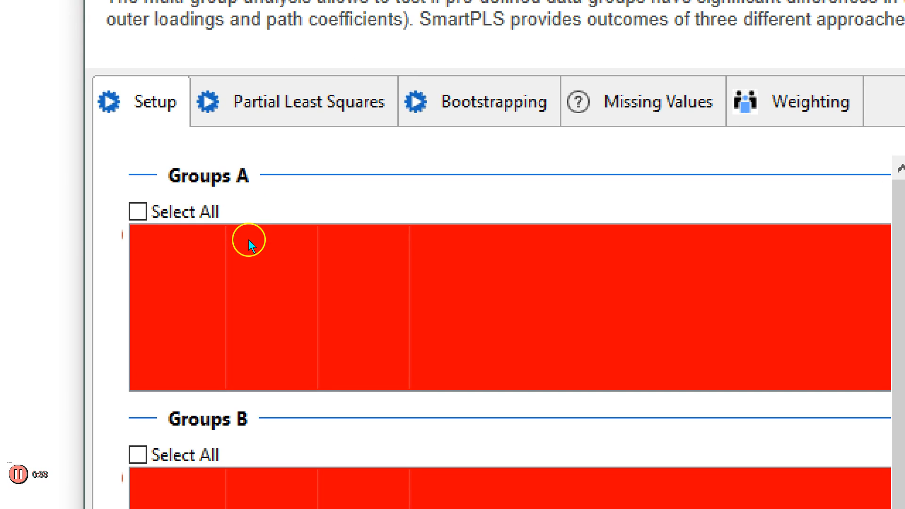
{"action": "scroll", "scroll_direction": "down", "scroll_amount": 3}
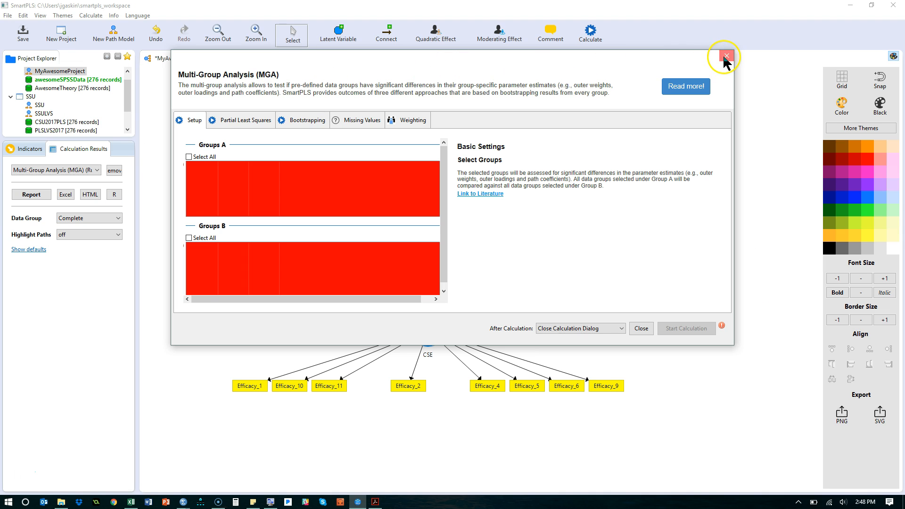
- Close the MGA setup and open the awesomeSPSSData dataset's indicator statistics
{"action": "left_click", "coordinate": [725, 57]}
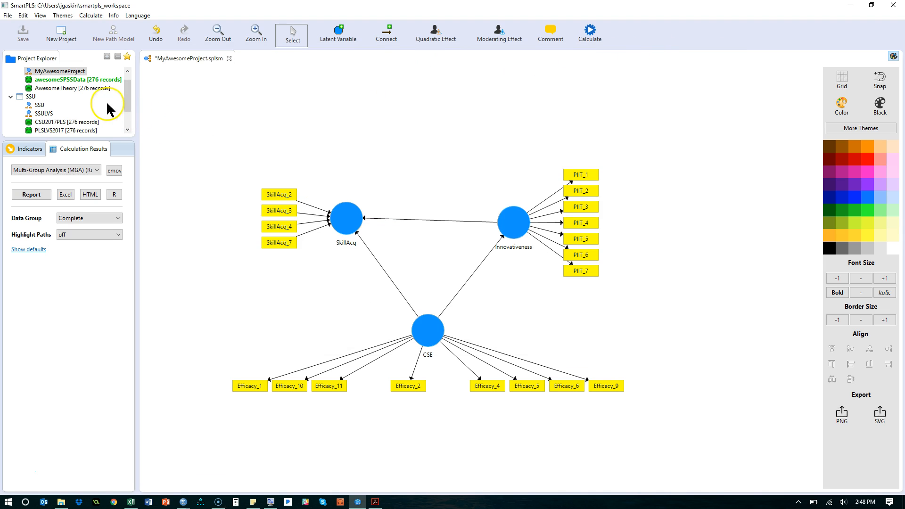
{"action": "mouse_move", "coordinate": [86, 87]}
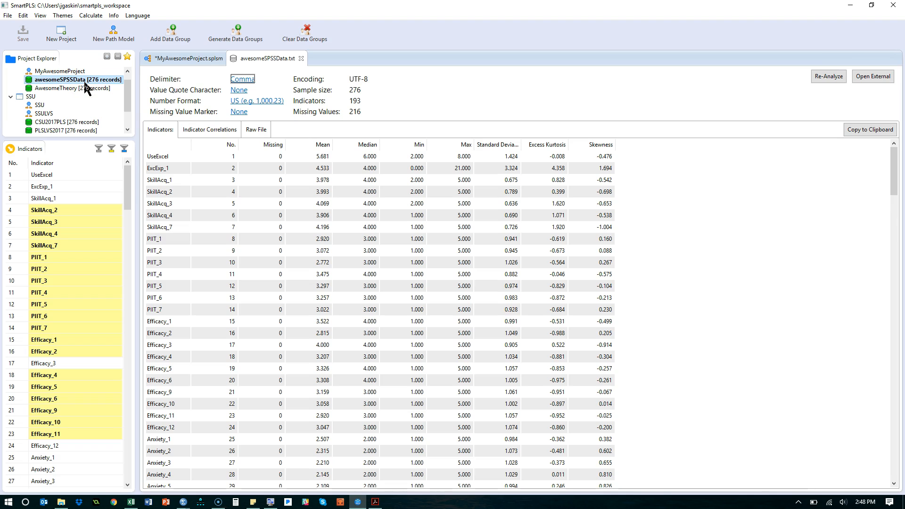
{"action": "mouse_move", "coordinate": [176, 33]}
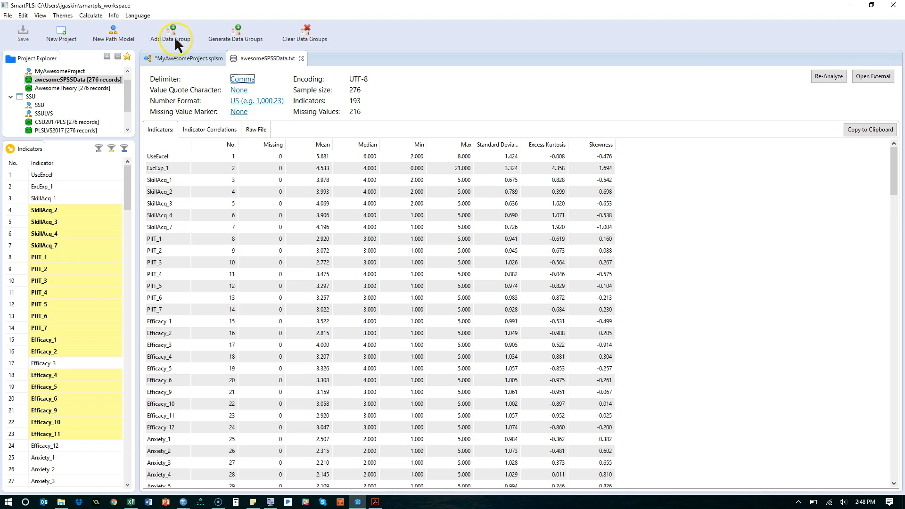
{"action": "mouse_move", "coordinate": [235, 45]}
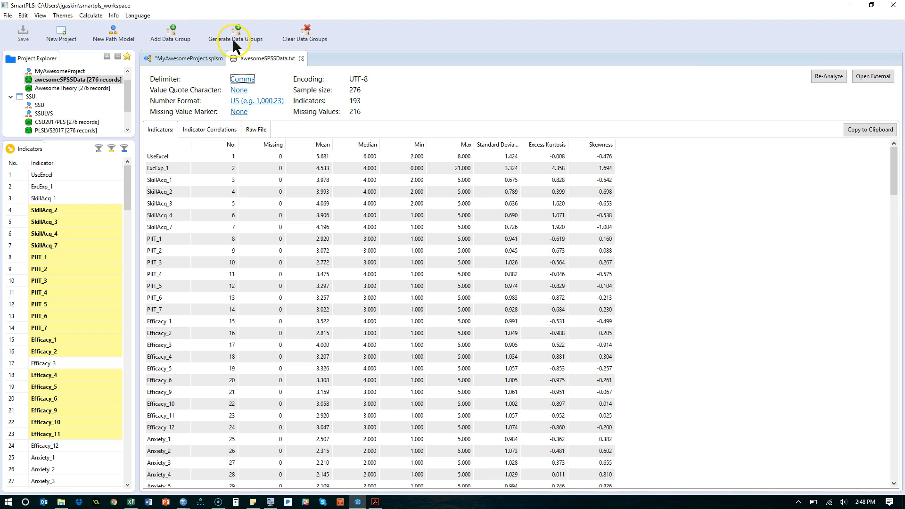
{"action": "mouse_move", "coordinate": [236, 38]}
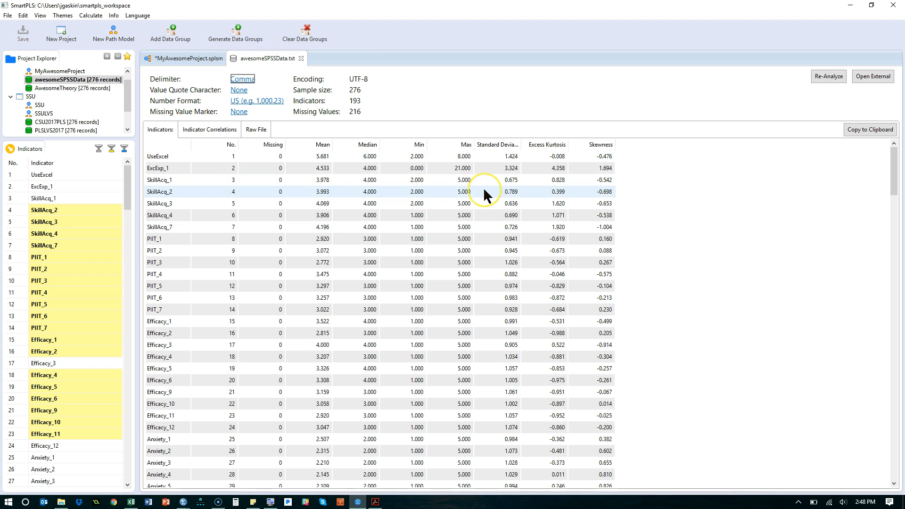
{"action": "mouse_move", "coordinate": [486, 195]}
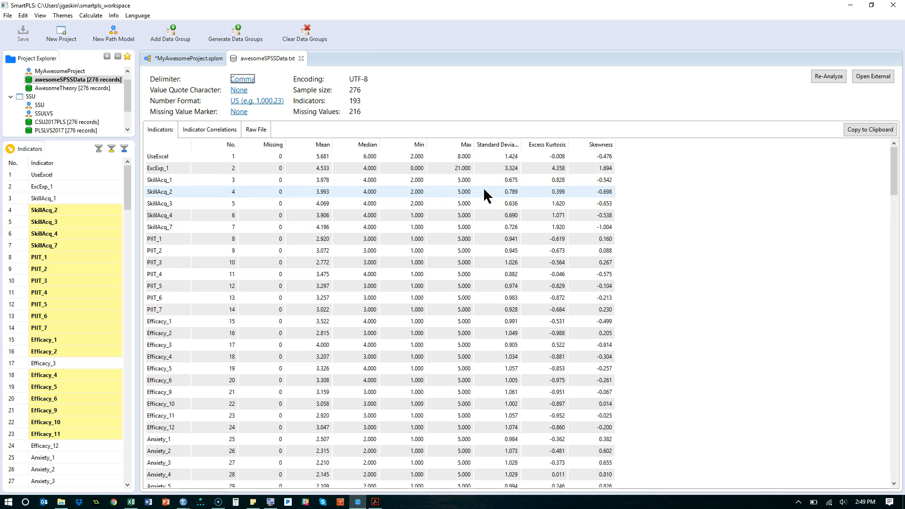
{"action": "scroll", "scroll_direction": "down", "scroll_amount": 3}
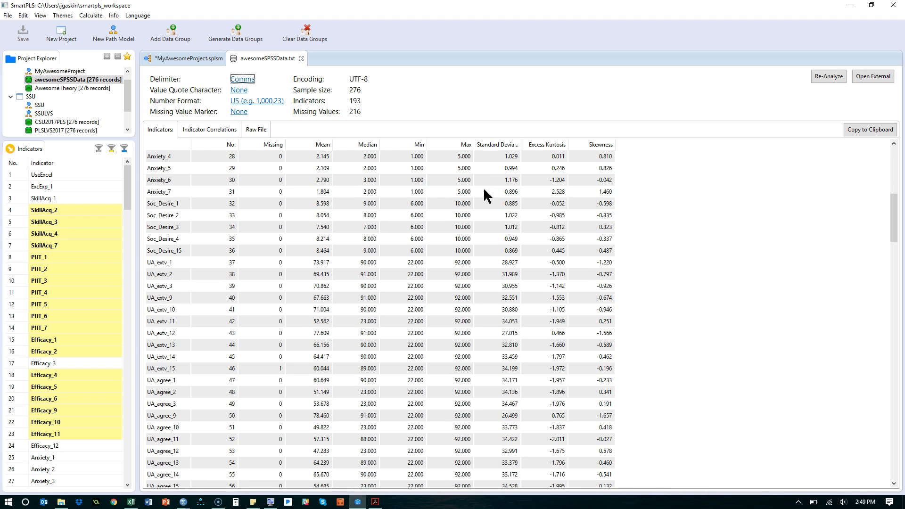
{"action": "scroll", "scroll_direction": "down", "scroll_amount": 3}
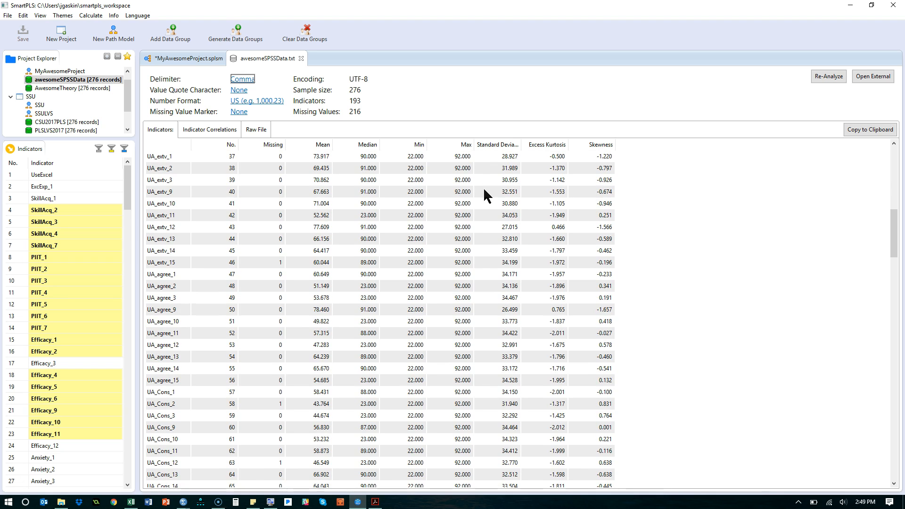
{"action": "scroll", "scroll_direction": "down", "scroll_amount": 3}
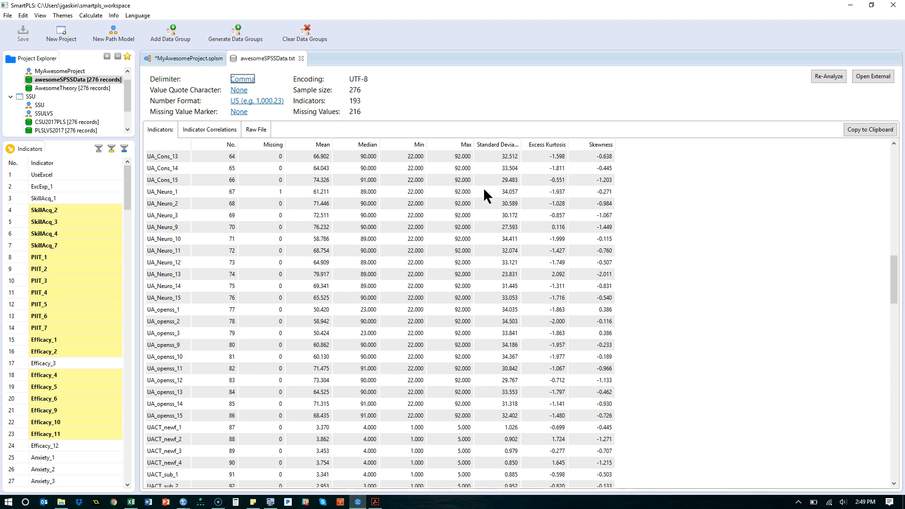
{"action": "scroll", "scroll_direction": "down", "scroll_amount": 3}
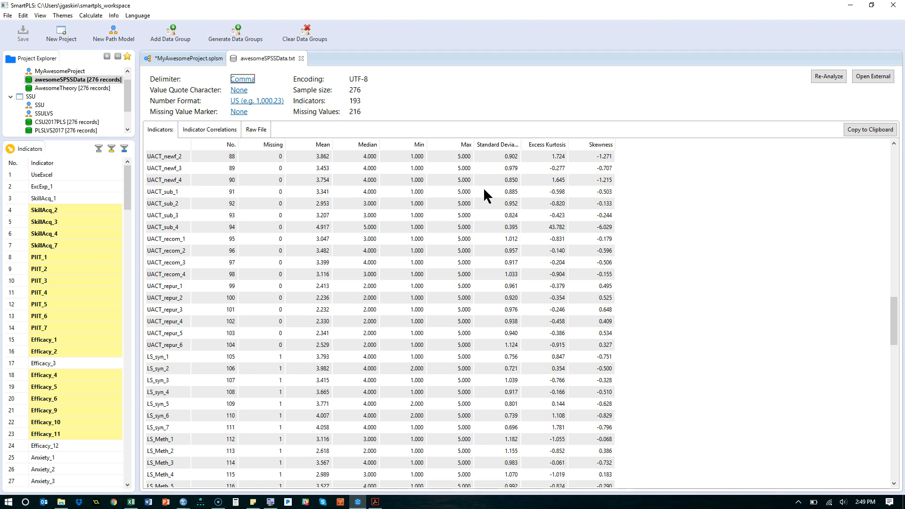
{"action": "scroll", "scroll_direction": "down", "scroll_amount": 3}
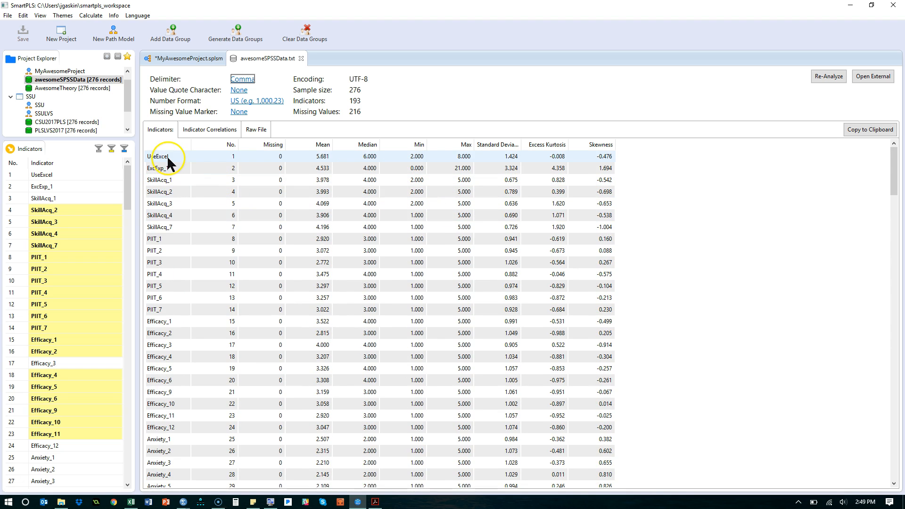
{"action": "mouse_move", "coordinate": [496, 165]}
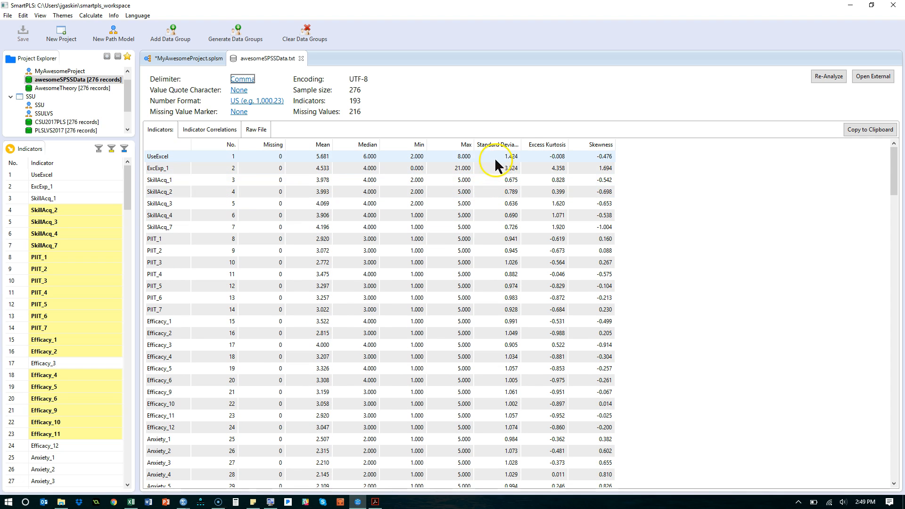
{"action": "mouse_move", "coordinate": [476, 162]}
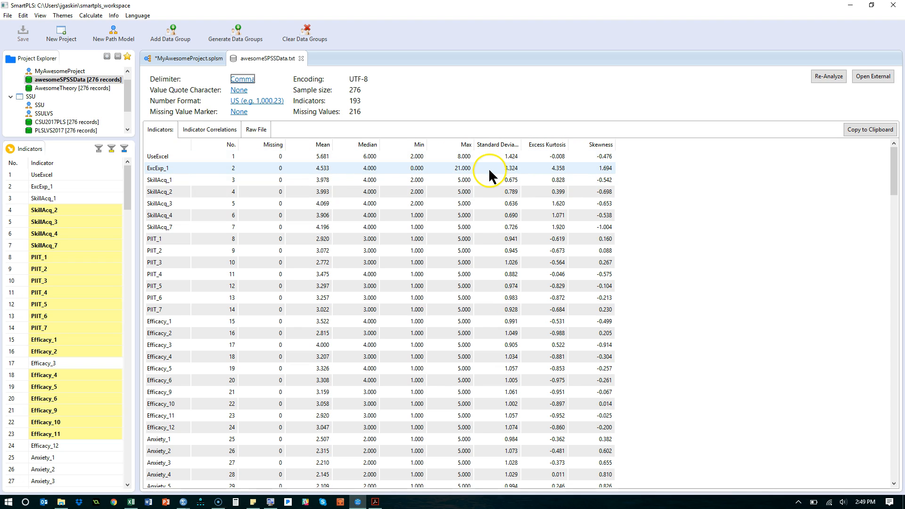
{"action": "mouse_move", "coordinate": [513, 176]}
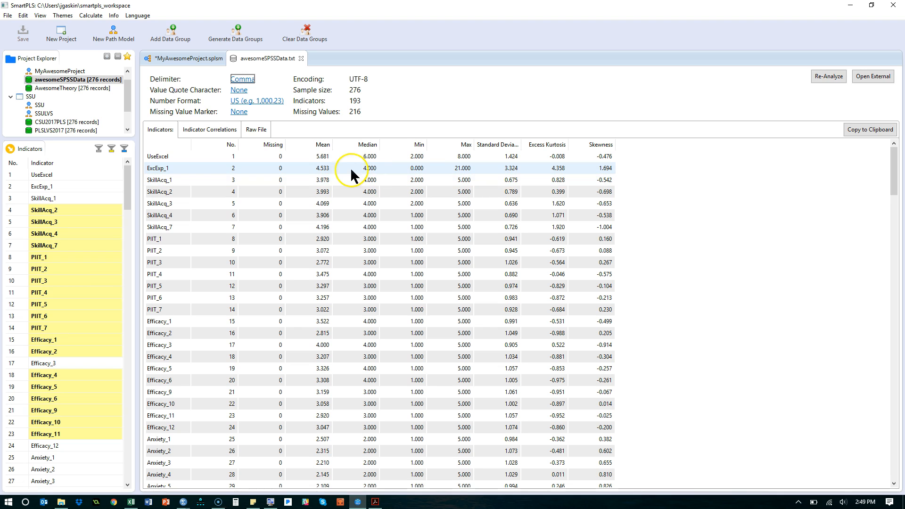
{"action": "mouse_move", "coordinate": [326, 176]}
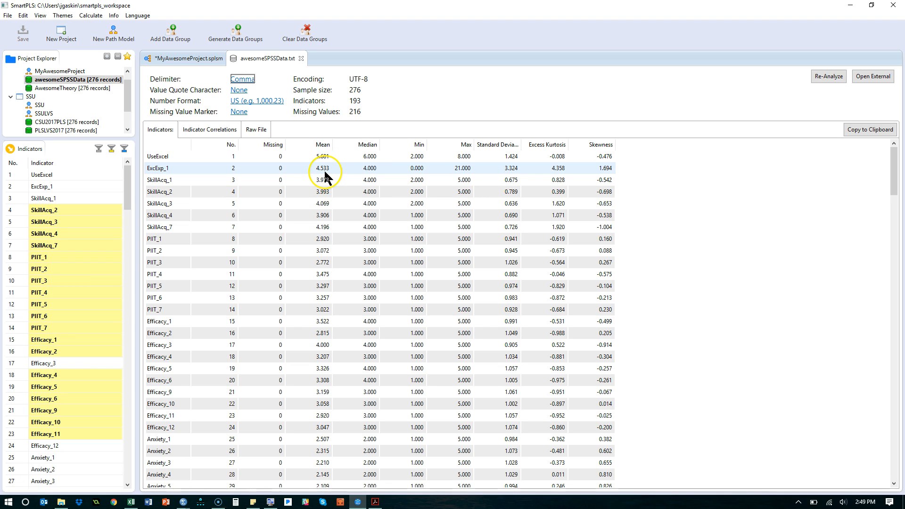
{"action": "mouse_move", "coordinate": [458, 180]}
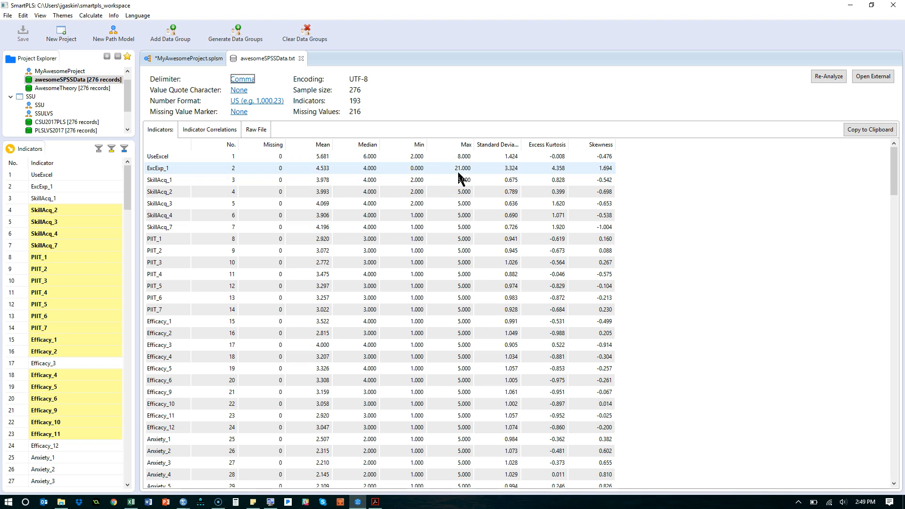
{"action": "left_click", "coordinate": [458, 157]}
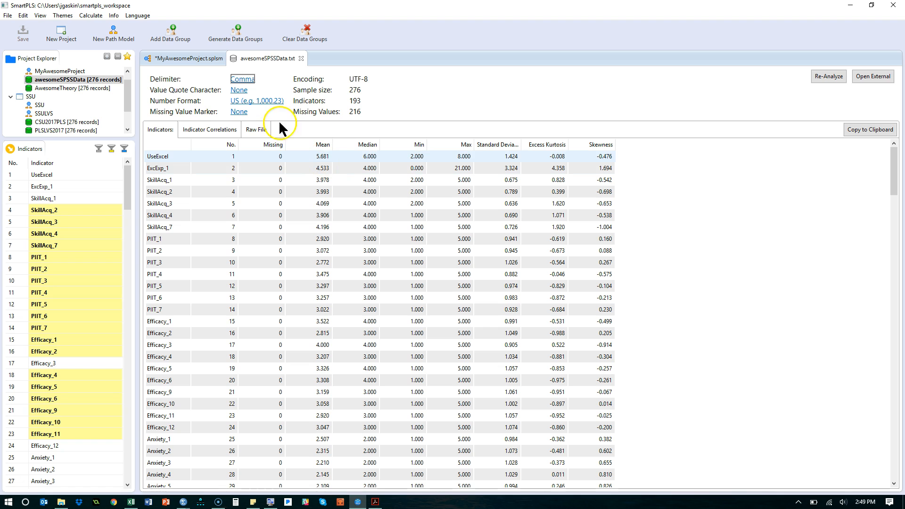
{"action": "mouse_move", "coordinate": [236, 33]}
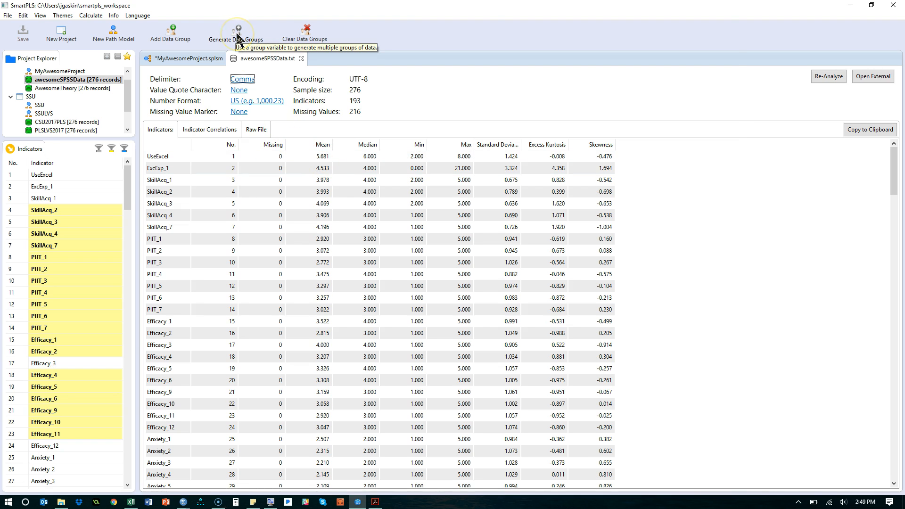
- Configure data group generation with prefix Gender, grouping column Gender, minimum cases 10
{"action": "left_click", "coordinate": [234, 33]}
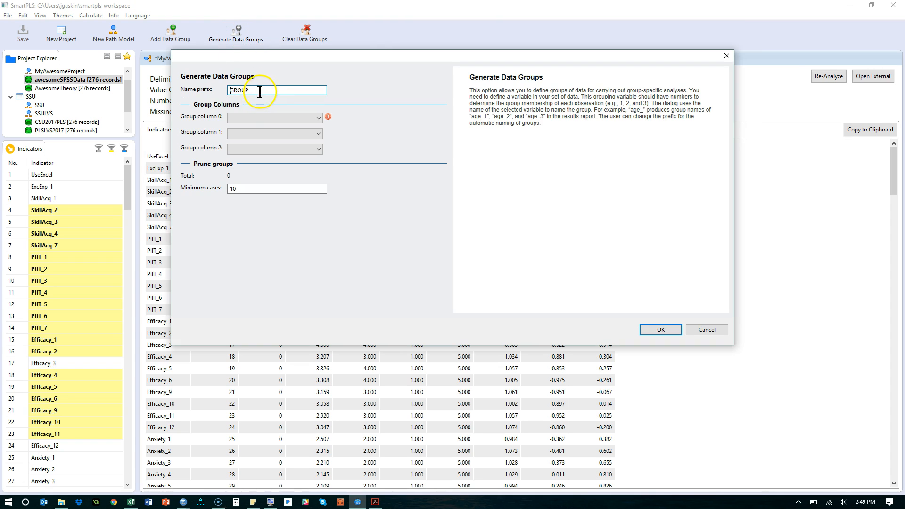
{"action": "triple_click", "coordinate": [277, 89]}
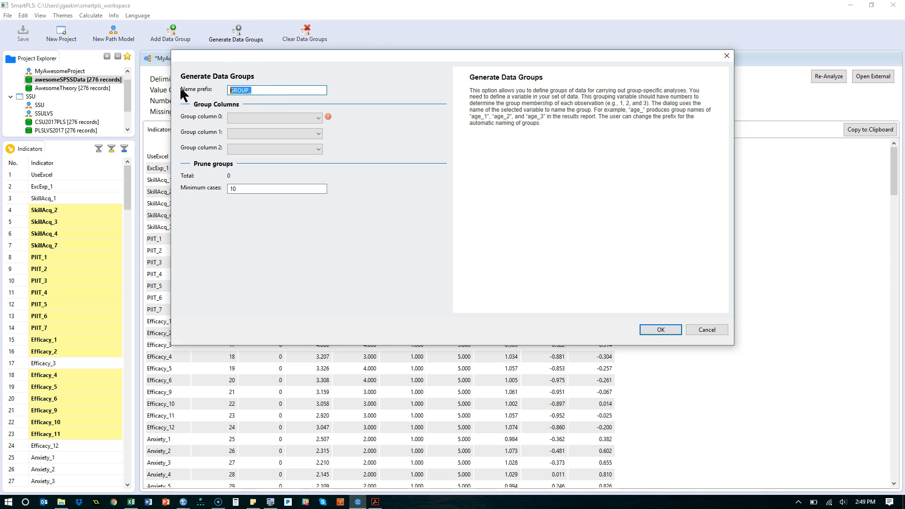
{"action": "type", "text": "G"}
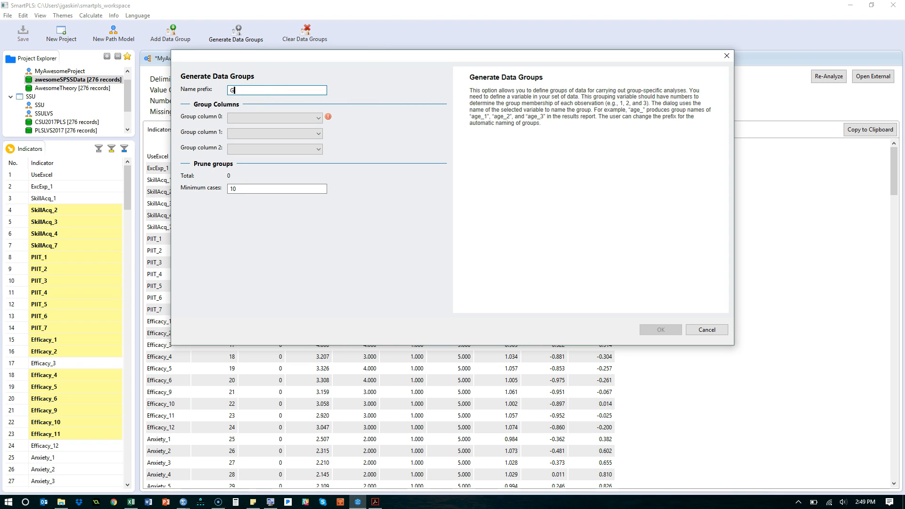
{"action": "type", "text": "ender"}
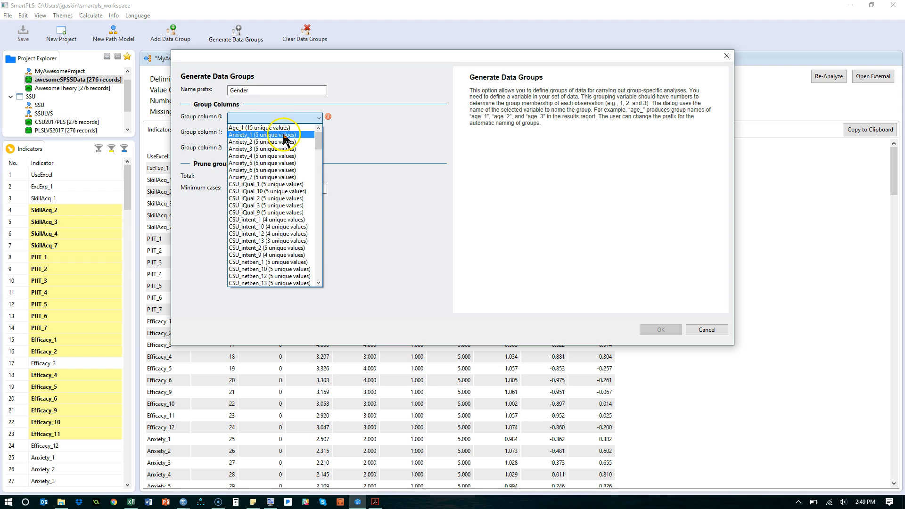
{"action": "scroll", "scroll_direction": "down", "scroll_amount": 3}
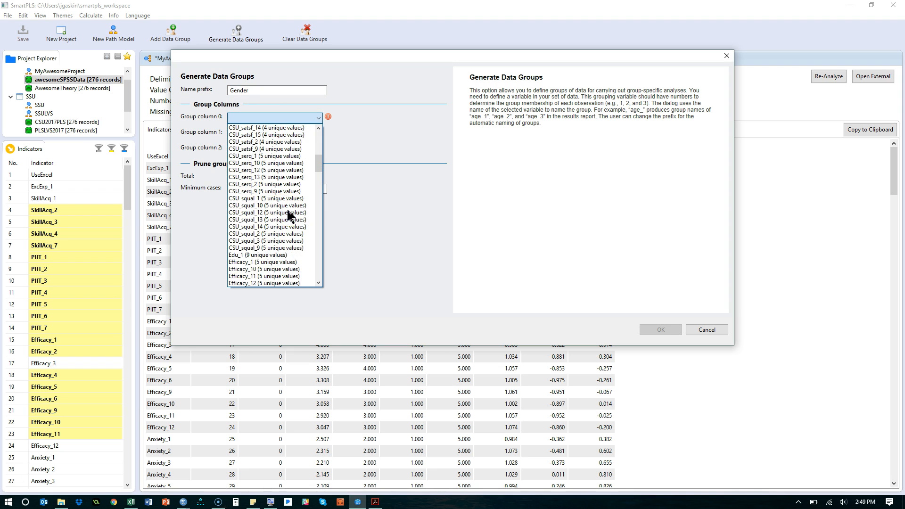
{"action": "scroll", "scroll_direction": "down", "scroll_amount": 3}
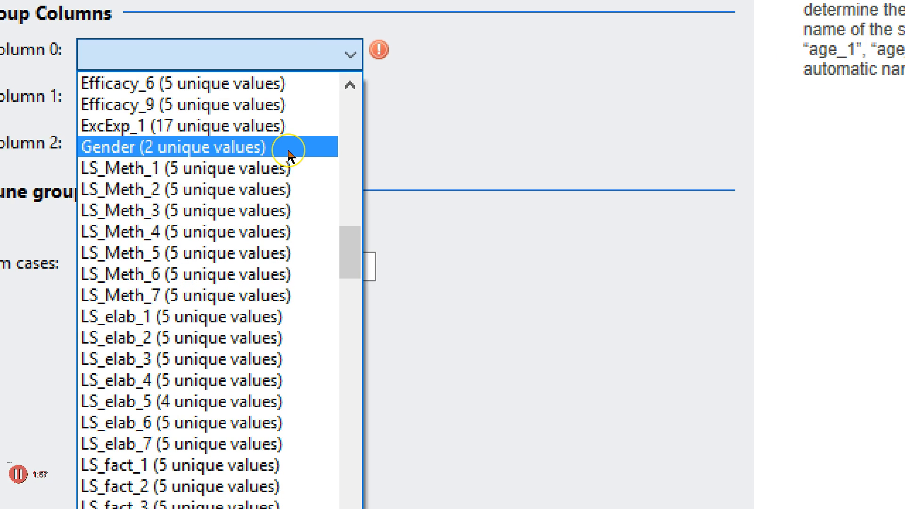
{"action": "left_click", "coordinate": [171, 147]}
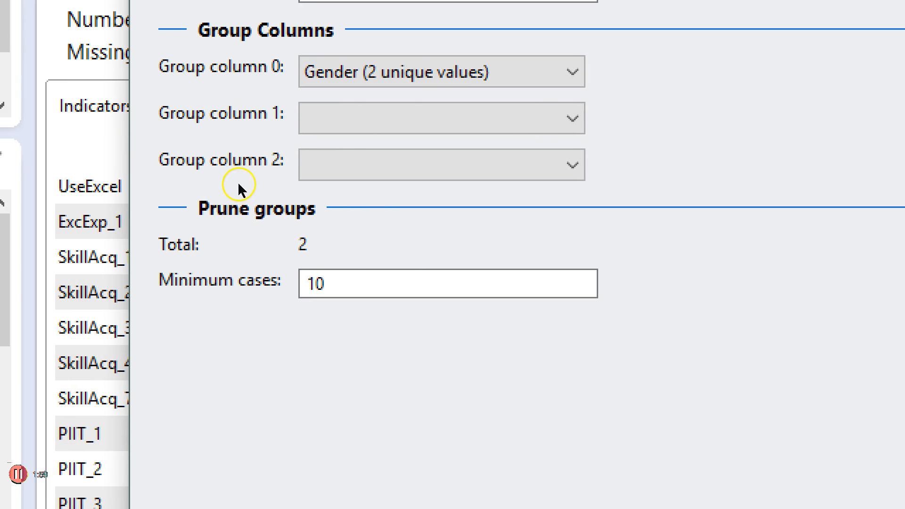
{"action": "mouse_move", "coordinate": [274, 192]}
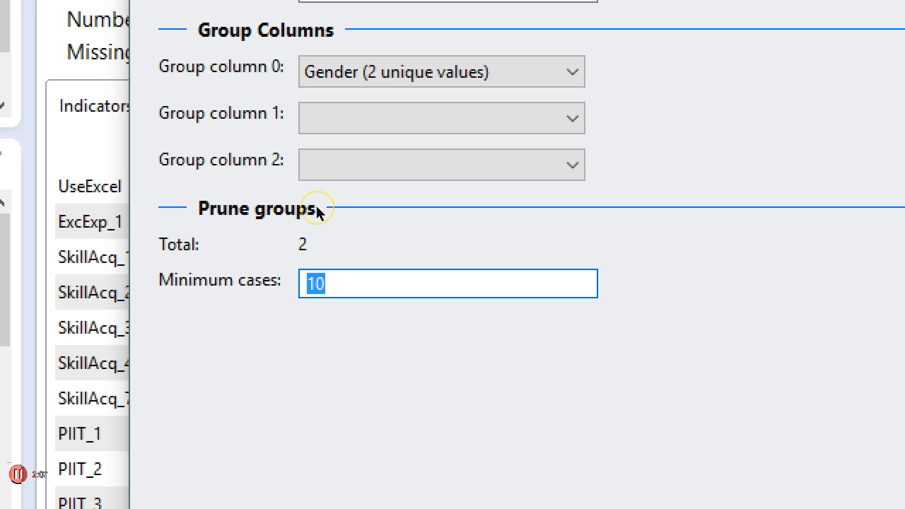
{"action": "type", "text": "100"}
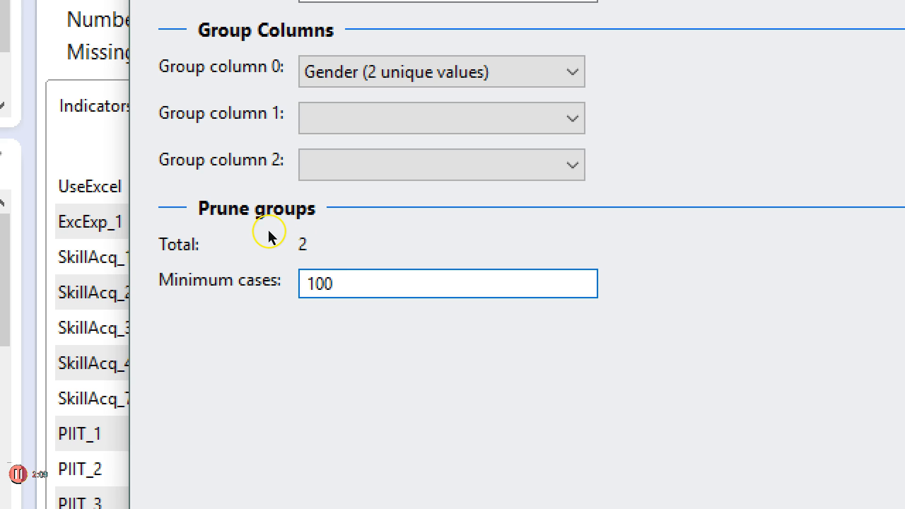
{"action": "key", "text": "BackSpace"}
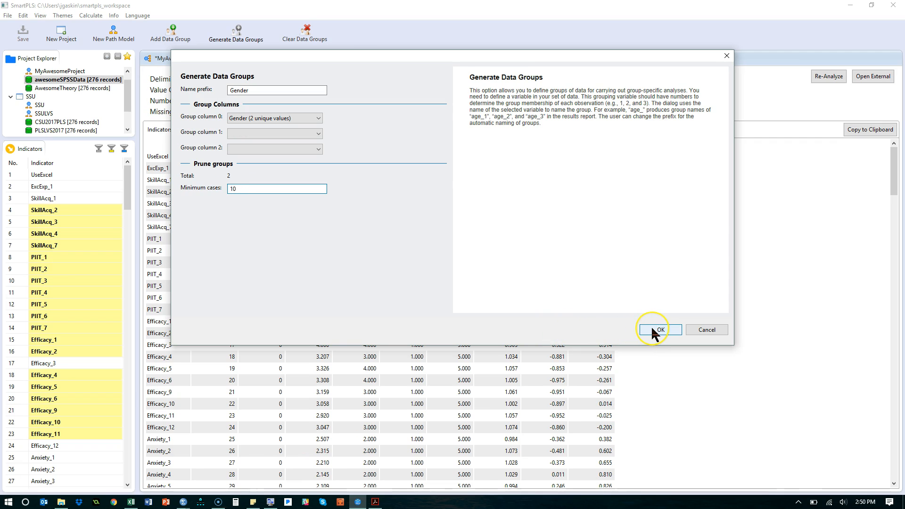
- Generate the two Gender groups and rename GenderGender(1.0) to Male
{"action": "left_click", "coordinate": [657, 329]}
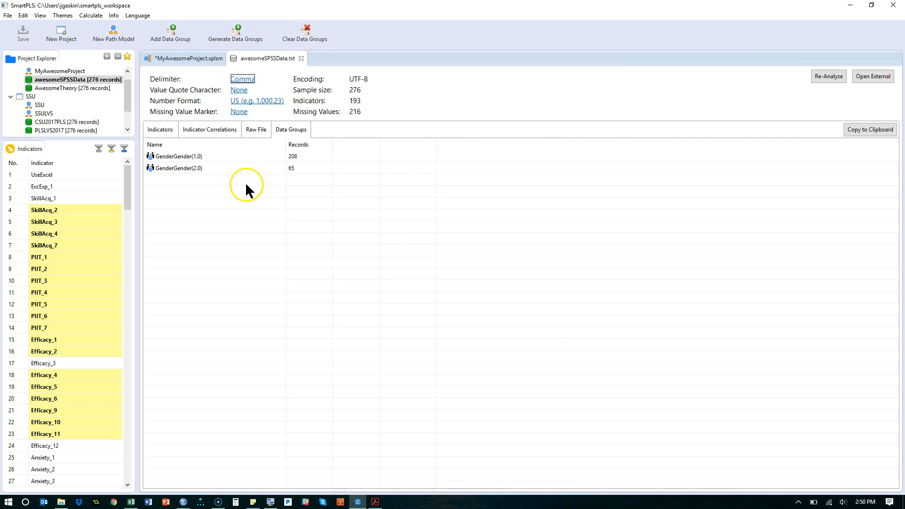
{"action": "left_click", "coordinate": [175, 167]}
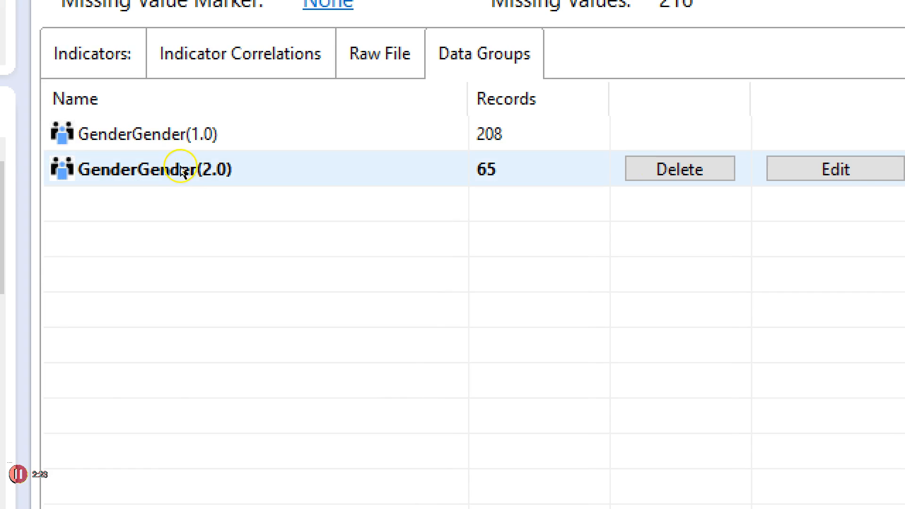
{"action": "mouse_move", "coordinate": [300, 175]}
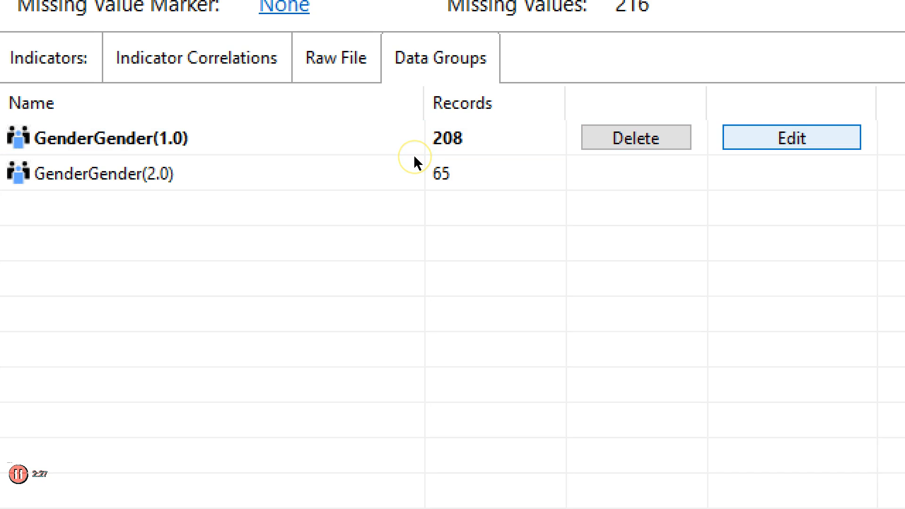
{"action": "left_click", "coordinate": [791, 137]}
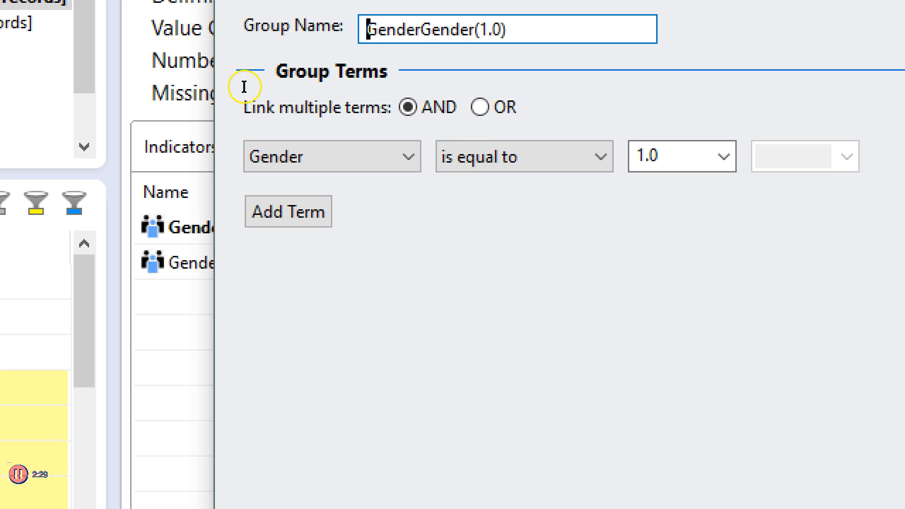
{"action": "triple_click", "coordinate": [505, 29]}
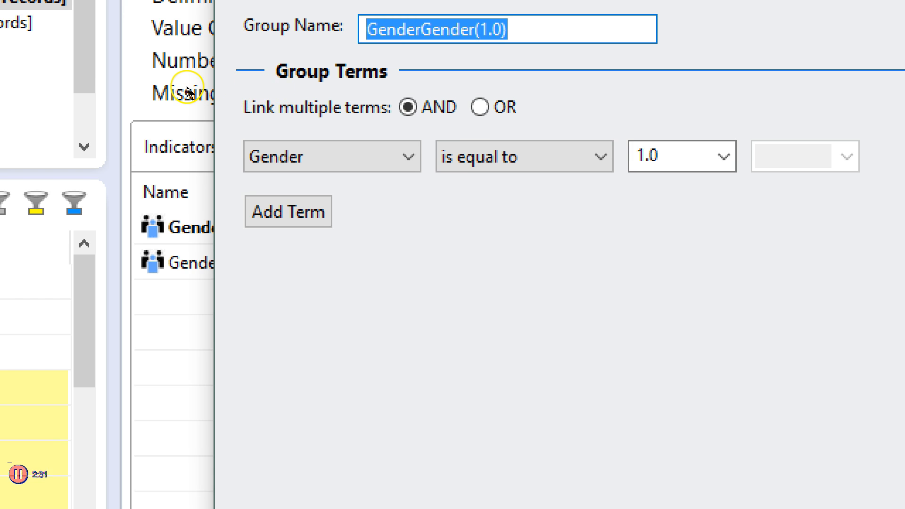
{"action": "type", "text": "Male"}
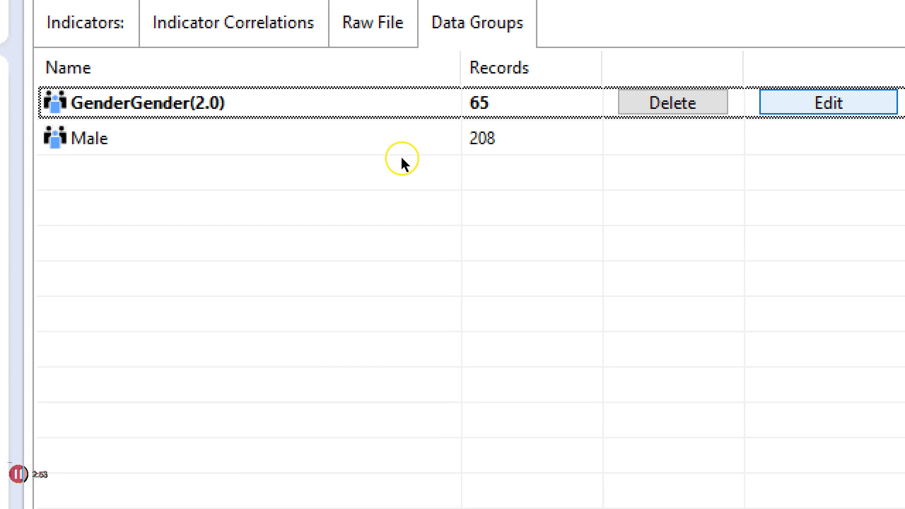
- Rename the GenderGender(2.0) group to Female
{"action": "left_click", "coordinate": [827, 102]}
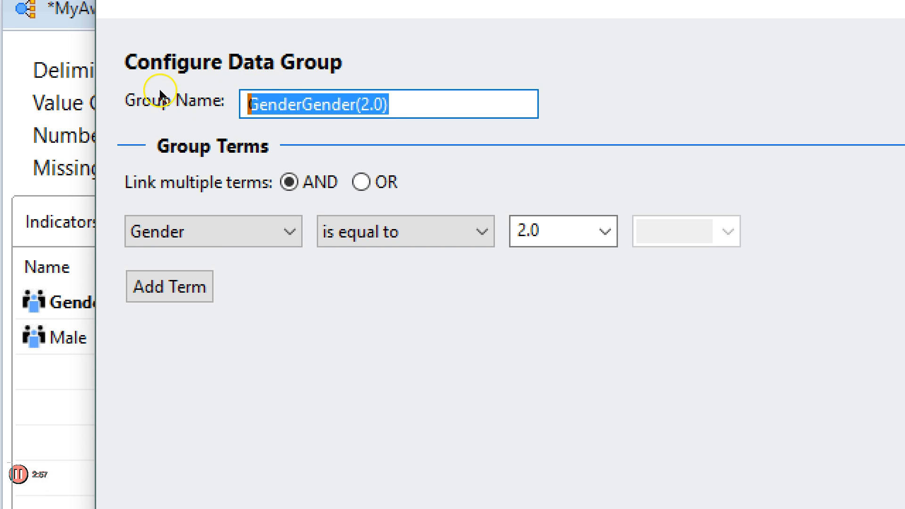
{"action": "type", "text": "Female"}
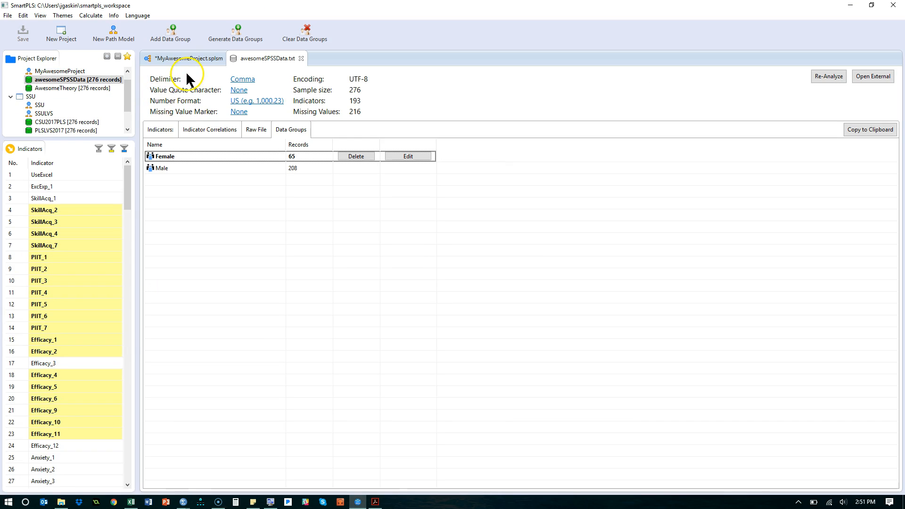
{"action": "mouse_move", "coordinate": [236, 31]}
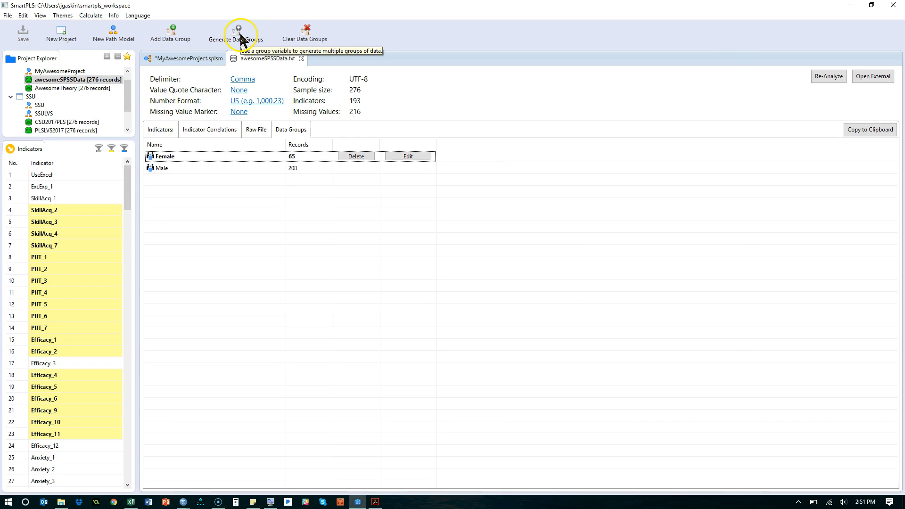
- Set up new group generation with prefix Frequency, splitting on the UseExcel column
{"action": "left_click", "coordinate": [236, 30]}
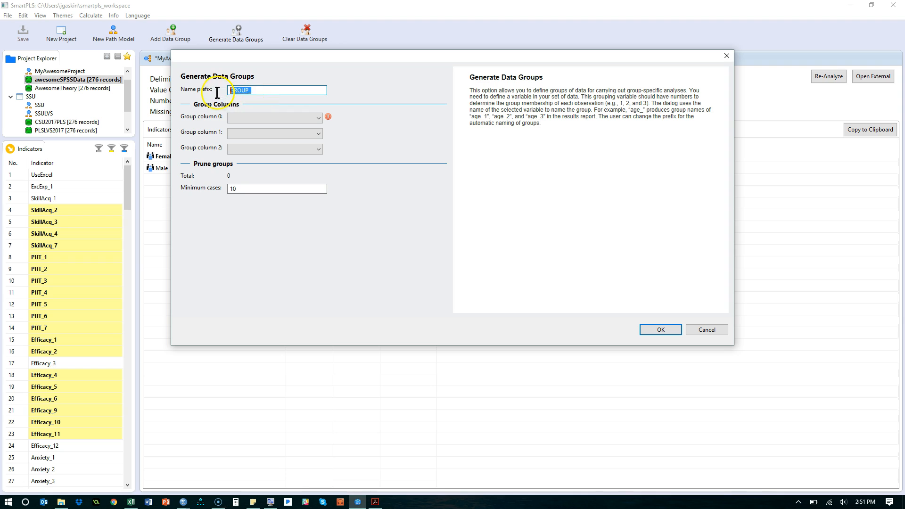
{"action": "mouse_move", "coordinate": [214, 96]}
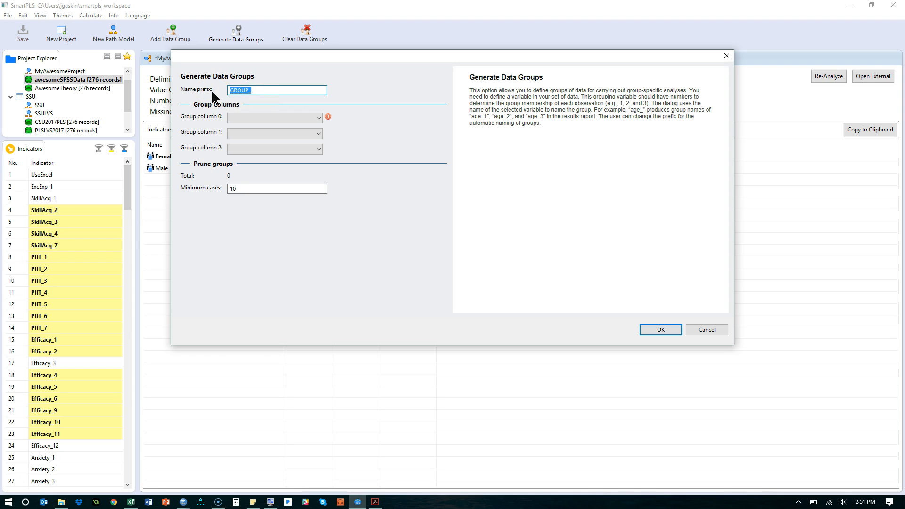
{"action": "type", "text": "Frequency"}
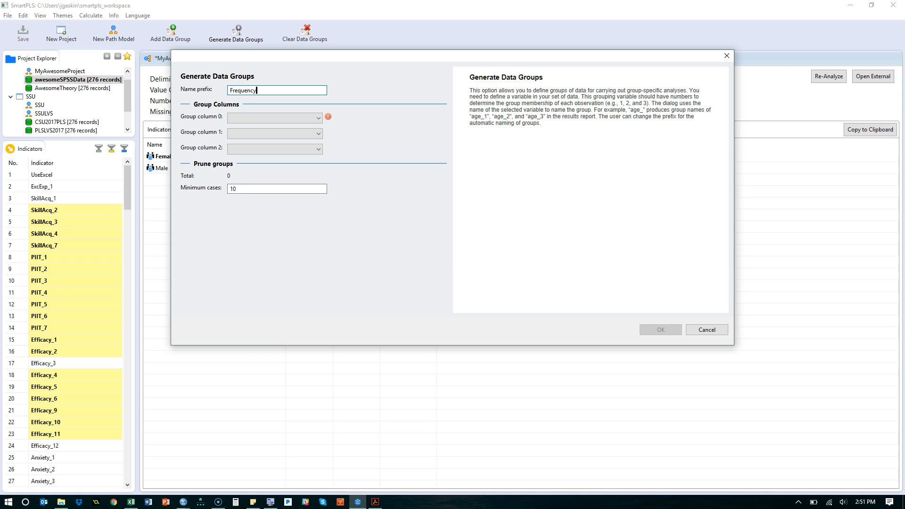
{"action": "left_click", "coordinate": [316, 118]}
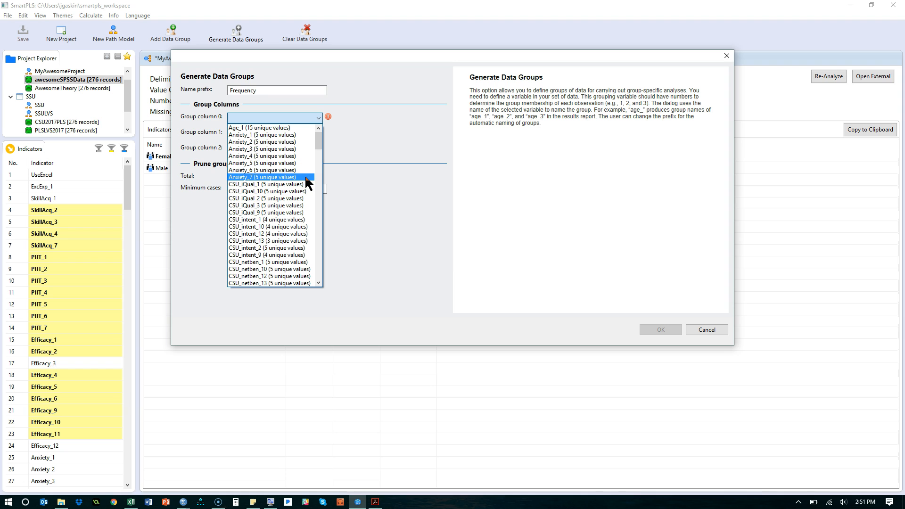
{"action": "scroll", "scroll_direction": "down", "scroll_amount": 3}
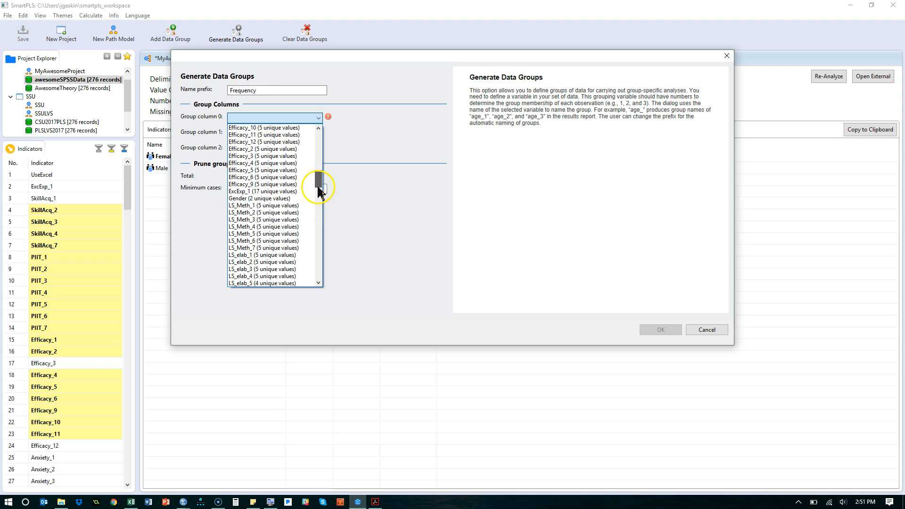
{"action": "scroll", "scroll_direction": "up", "scroll_amount": 3}
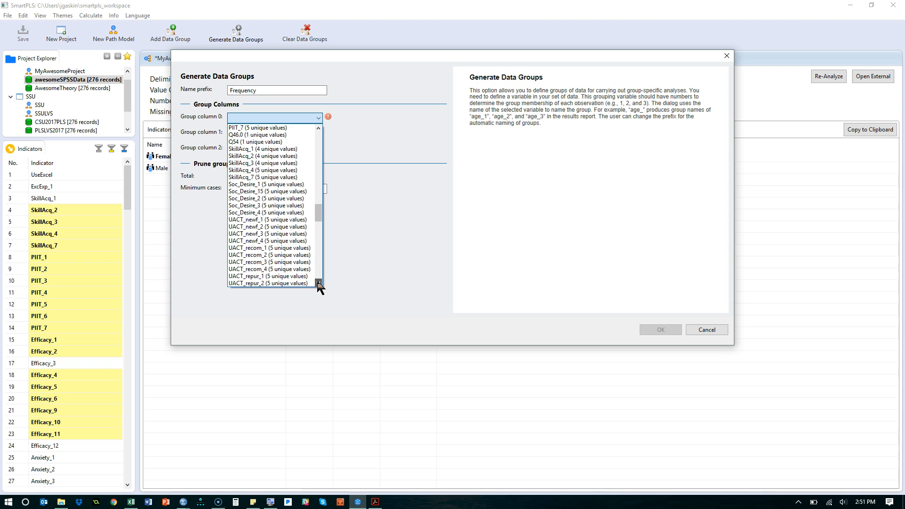
{"action": "scroll", "scroll_direction": "down", "scroll_amount": 3}
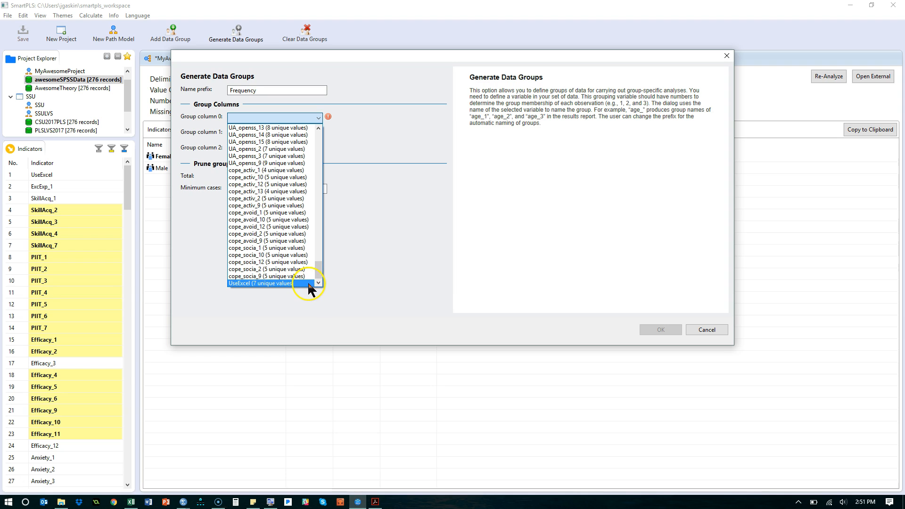
{"action": "left_click", "coordinate": [259, 283]}
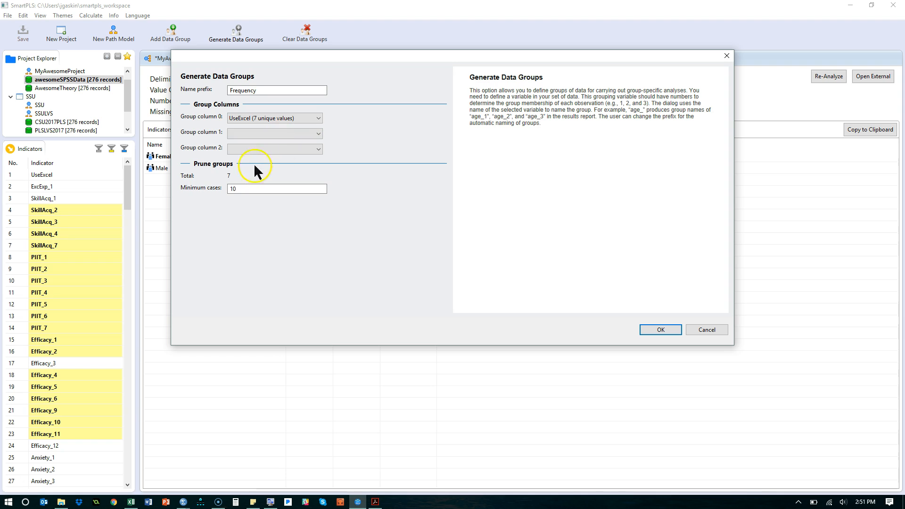
{"action": "mouse_move", "coordinate": [278, 219]}
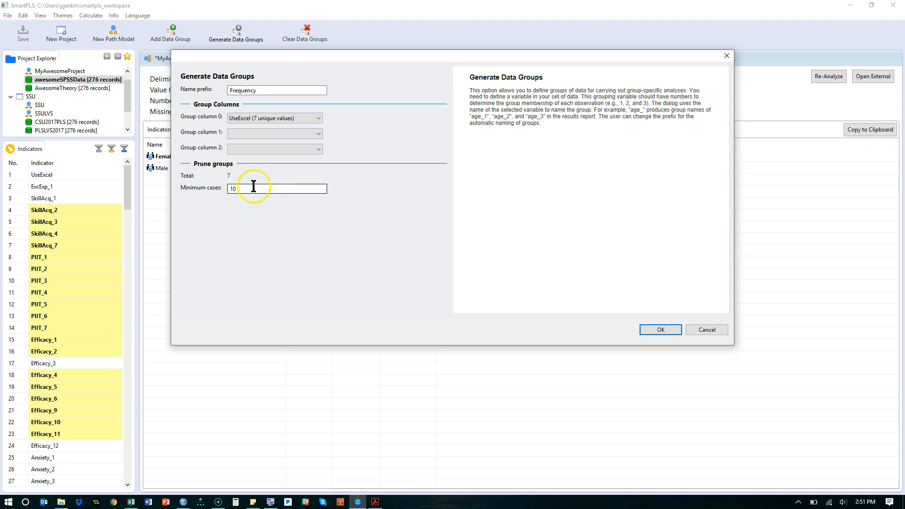
{"action": "mouse_move", "coordinate": [607, 302]}
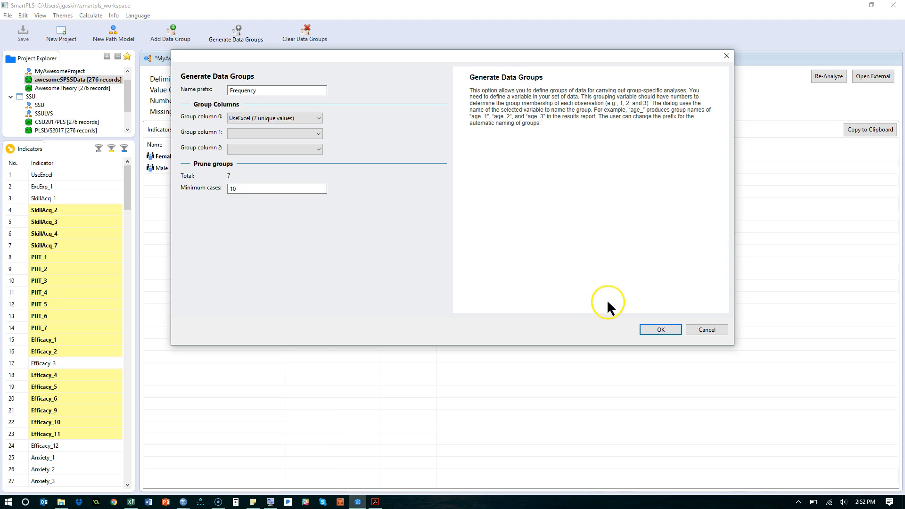
- Add a LowFreq data group defined as UseExcel lower than 5.0
{"action": "left_click", "coordinate": [660, 329]}
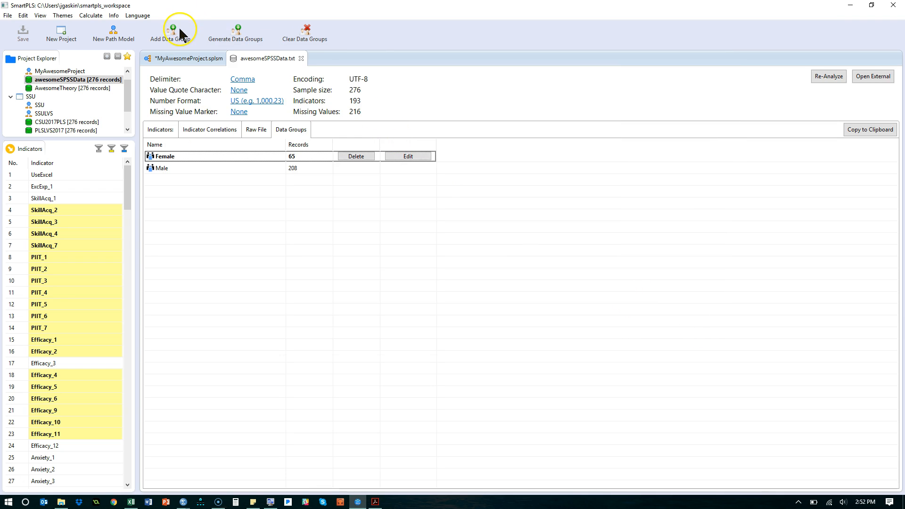
{"action": "left_click", "coordinate": [171, 32]}
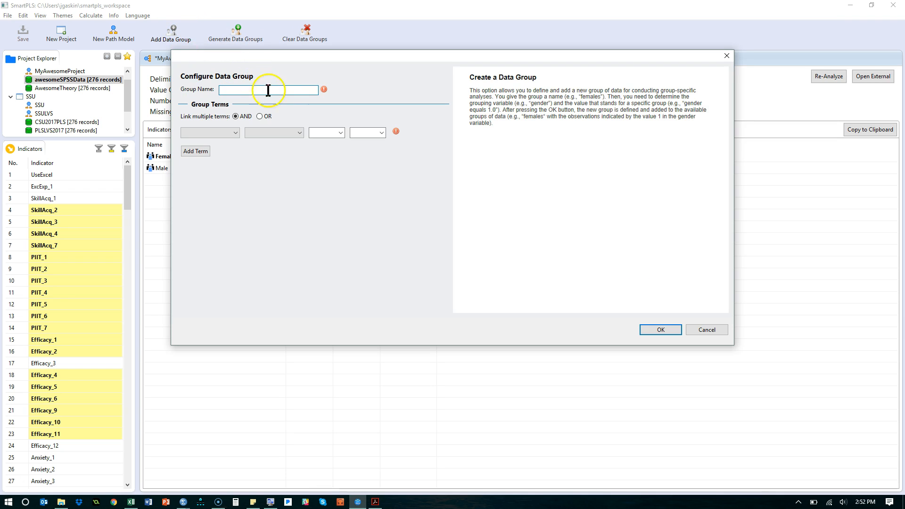
{"action": "type", "text": "Lo"}
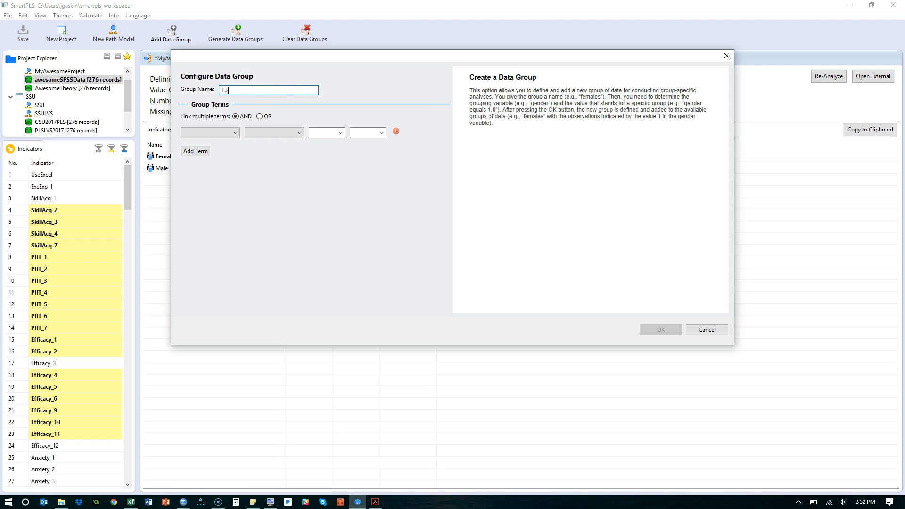
{"action": "type", "text": "wFreq"}
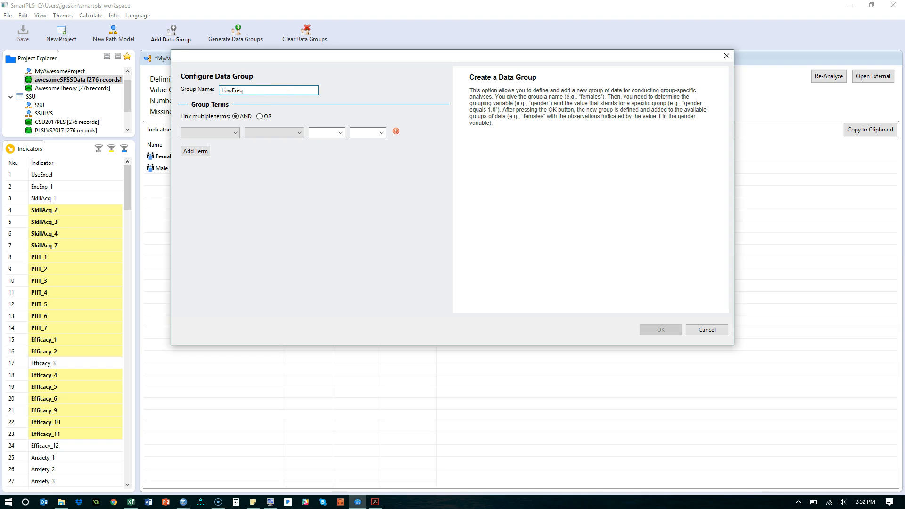
{"action": "left_click", "coordinate": [209, 132]}
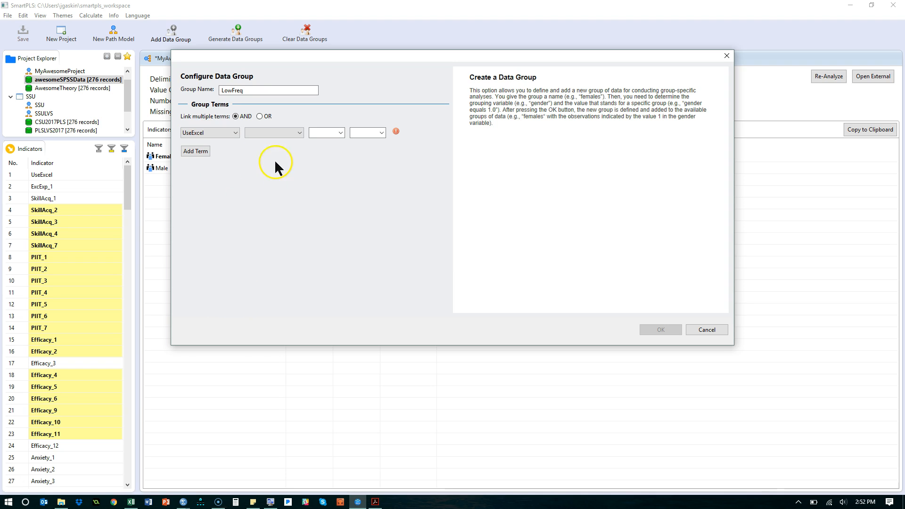
{"action": "left_click", "coordinate": [274, 132]}
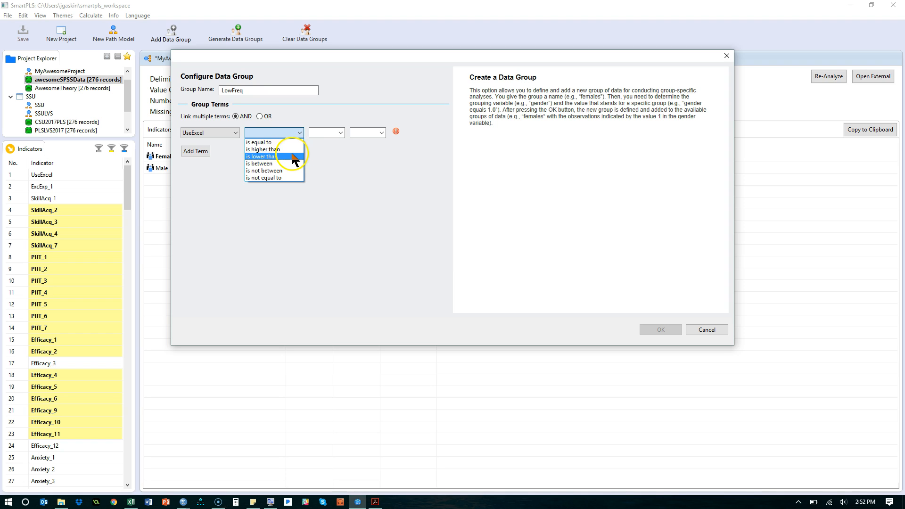
{"action": "left_click", "coordinate": [261, 156]}
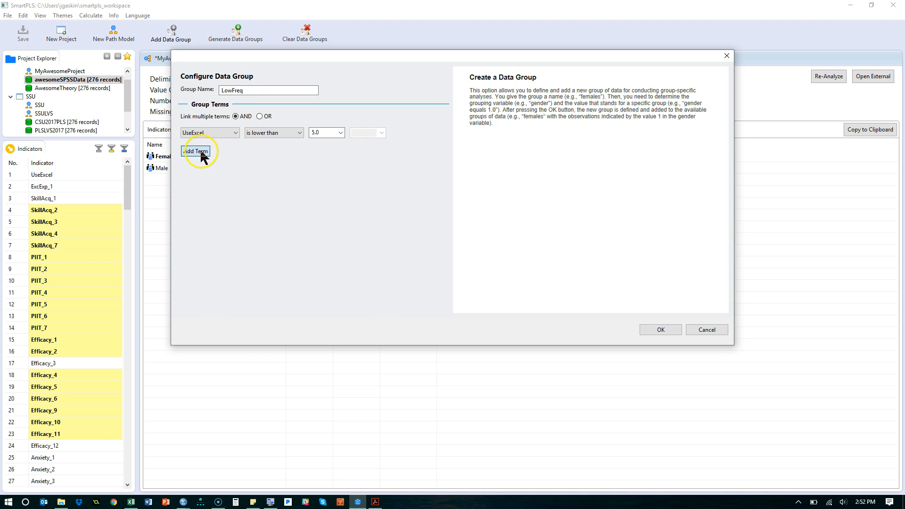
{"action": "left_click", "coordinate": [195, 151]}
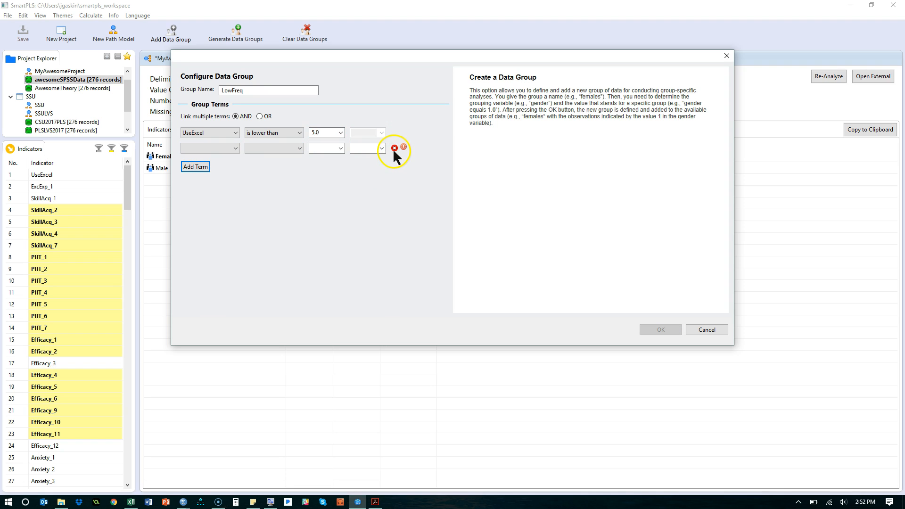
{"action": "left_click", "coordinate": [394, 149]}
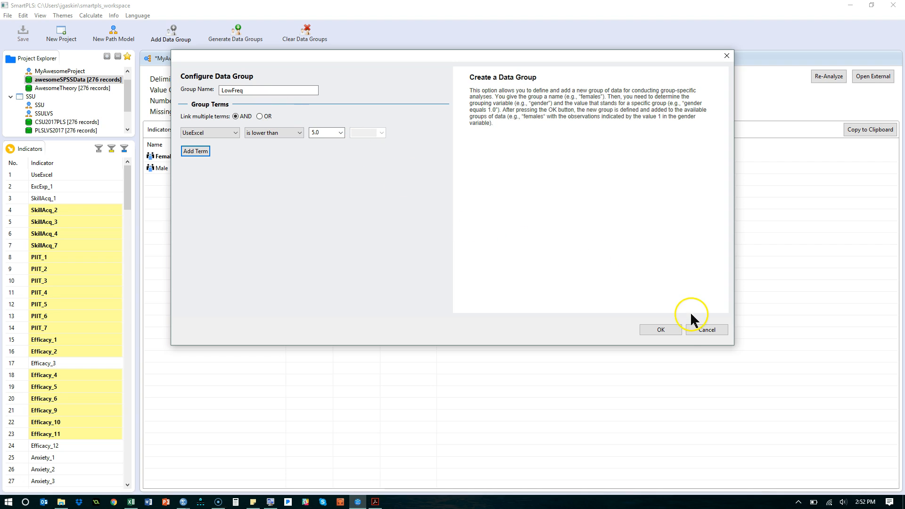
{"action": "left_click", "coordinate": [660, 329]}
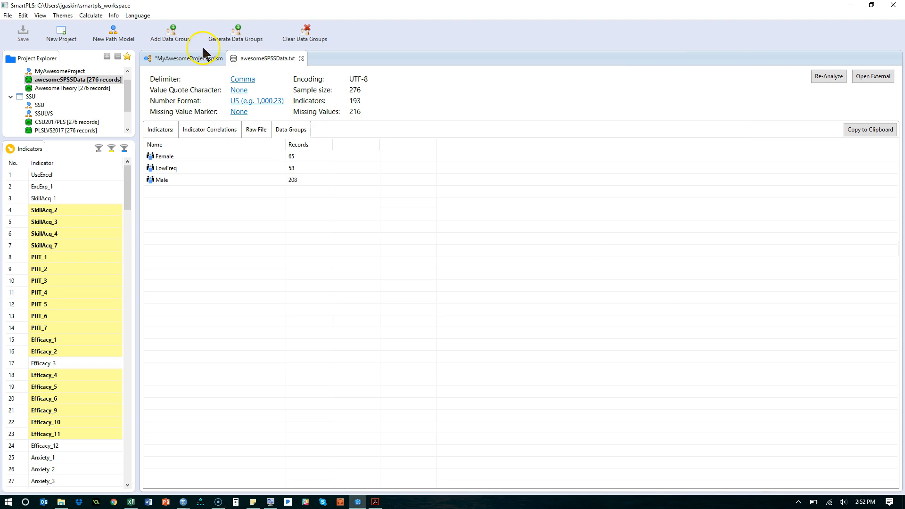
- Add a HighFreq data group defined as UseExcel higher than 5.0
{"action": "left_click", "coordinate": [170, 32]}
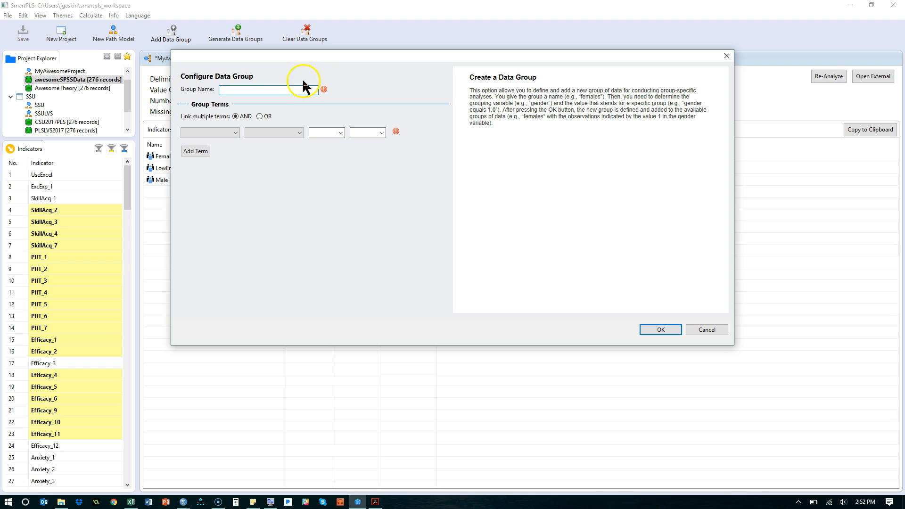
{"action": "type", "text": "HighFreq"}
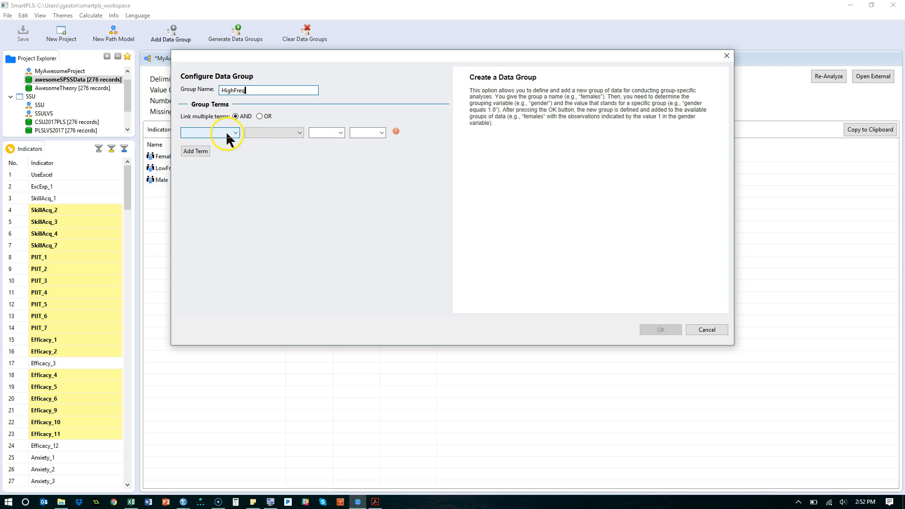
{"action": "left_click", "coordinate": [235, 132]}
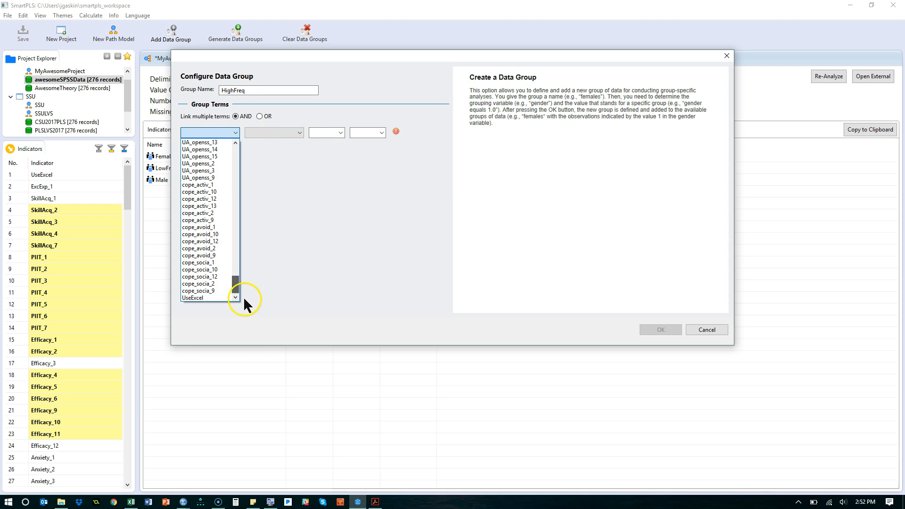
{"action": "left_click", "coordinate": [193, 297]}
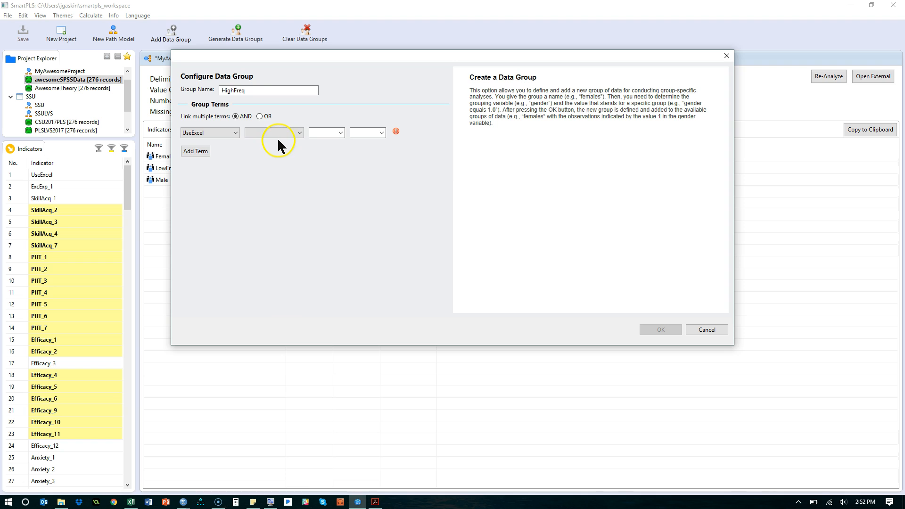
{"action": "left_click", "coordinate": [299, 132]}
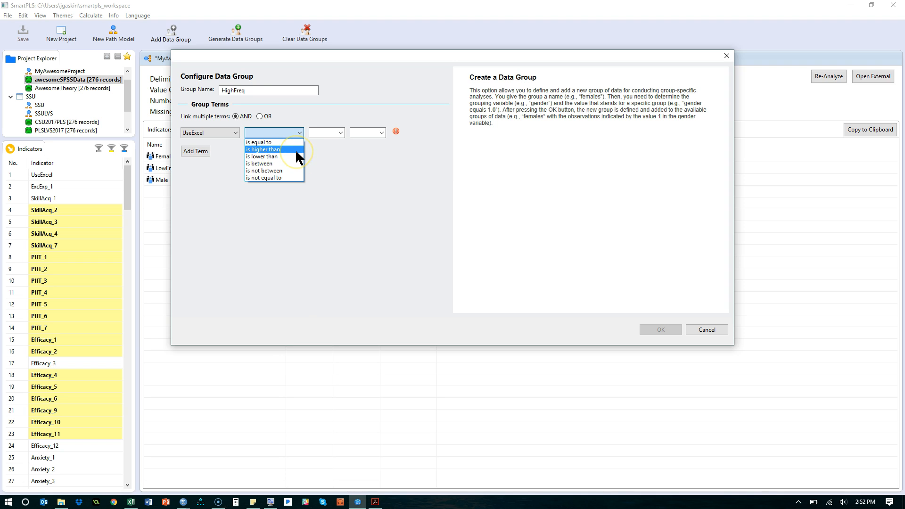
{"action": "left_click", "coordinate": [263, 149]}
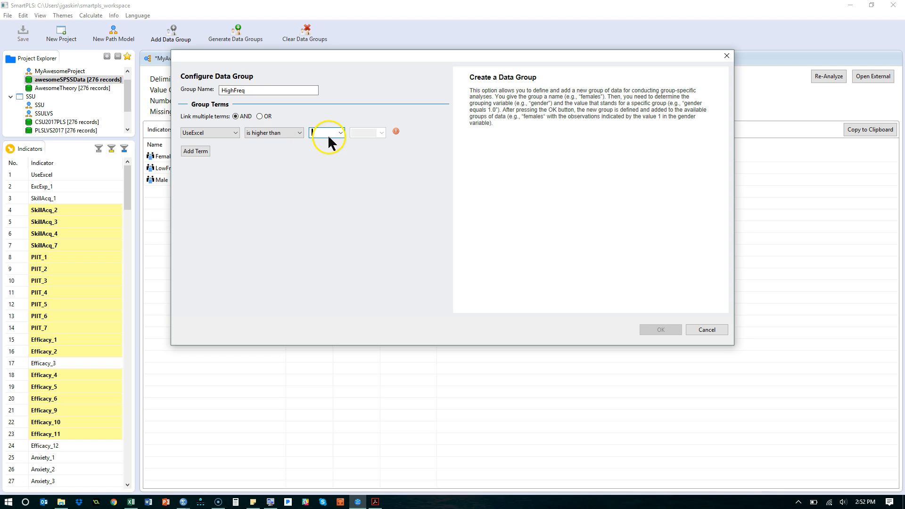
{"action": "left_click", "coordinate": [339, 132]}
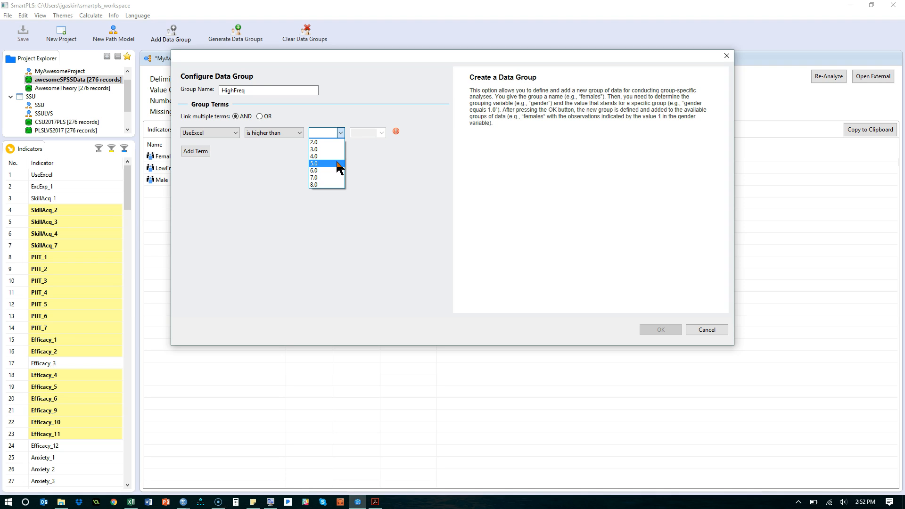
{"action": "left_click", "coordinate": [314, 171]}
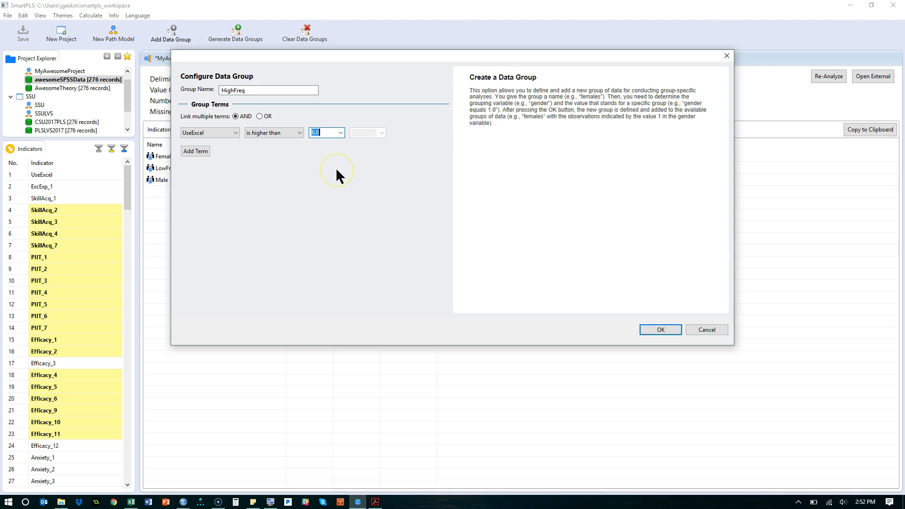
{"action": "mouse_move", "coordinate": [392, 254]}
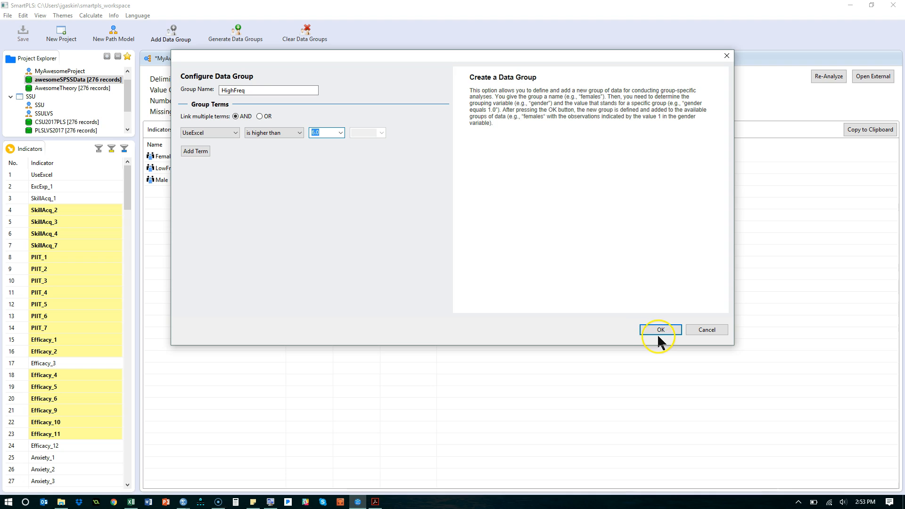
{"action": "left_click", "coordinate": [659, 329]}
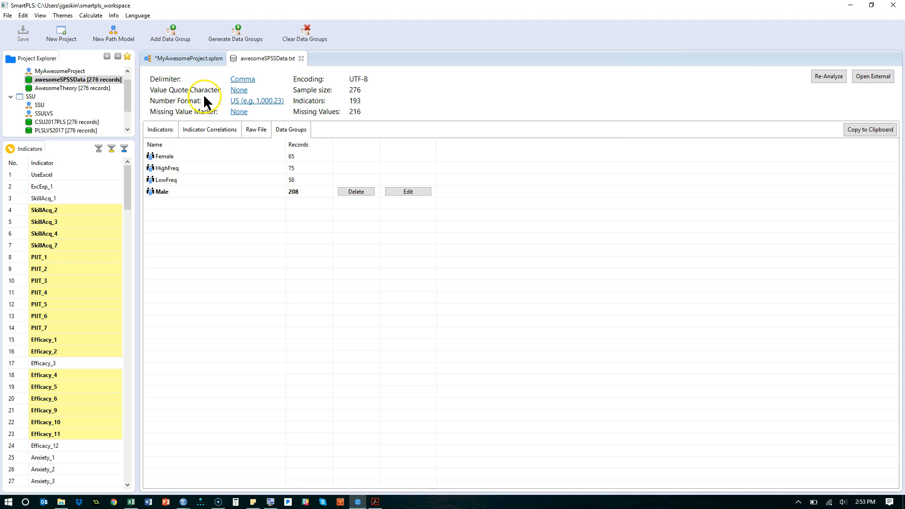
{"action": "left_click", "coordinate": [167, 156]}
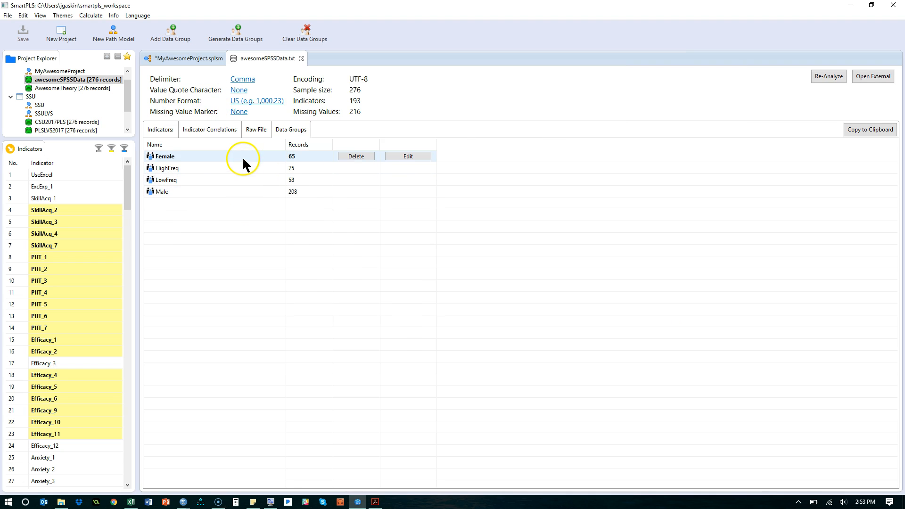
{"action": "left_click", "coordinate": [167, 180]}
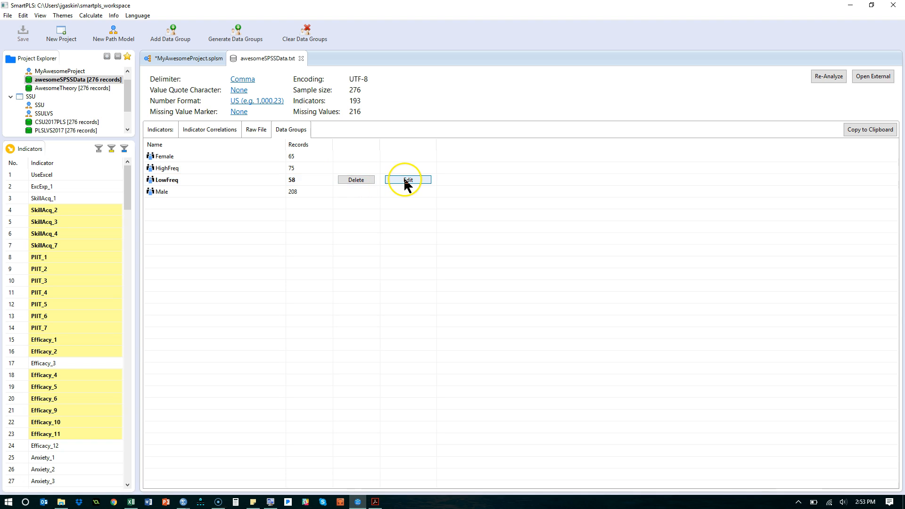
- Revise the LowFreq group's UseExcel cutoff value so it holds 105 records
{"action": "left_click", "coordinate": [407, 179]}
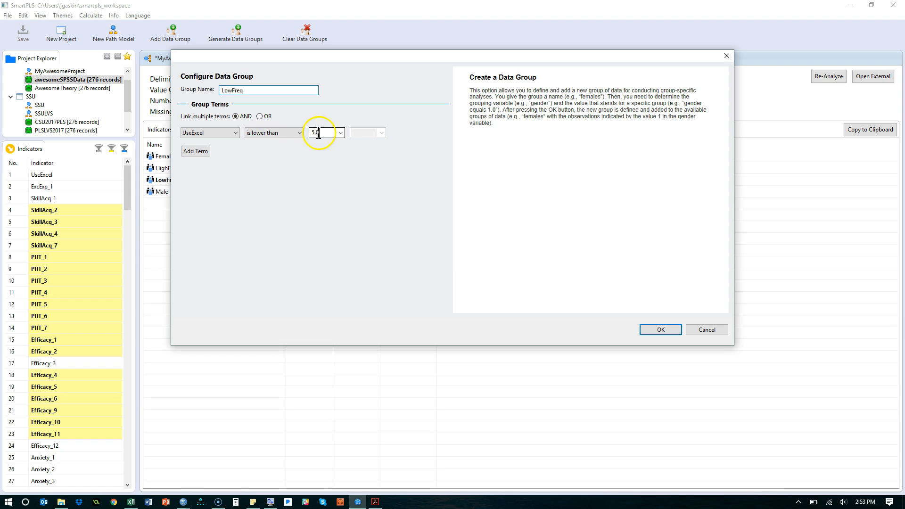
{"action": "left_click", "coordinate": [340, 133]}
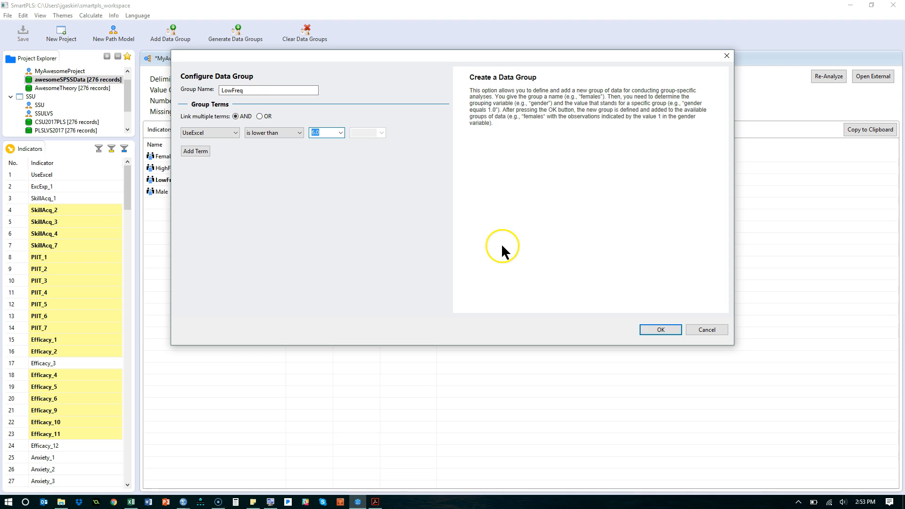
{"action": "mouse_move", "coordinate": [659, 329]}
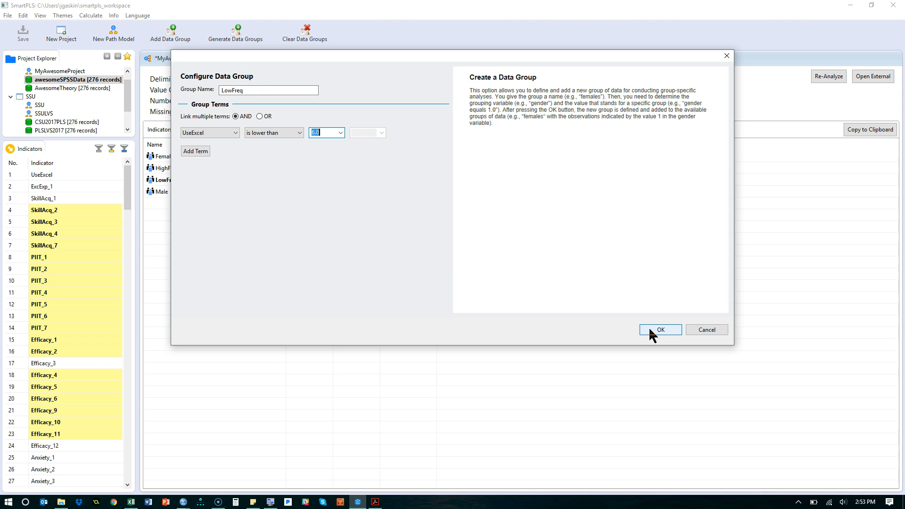
{"action": "left_click", "coordinate": [660, 329]}
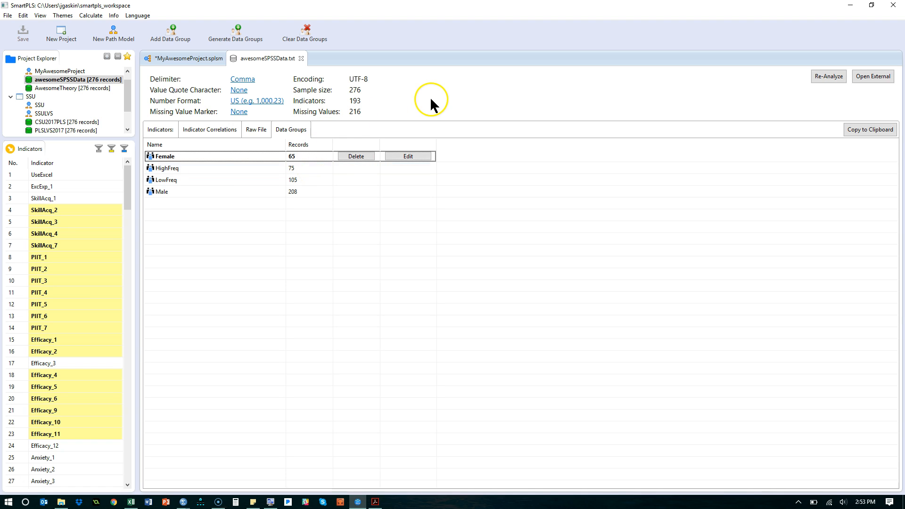
{"action": "mouse_move", "coordinate": [180, 76]}
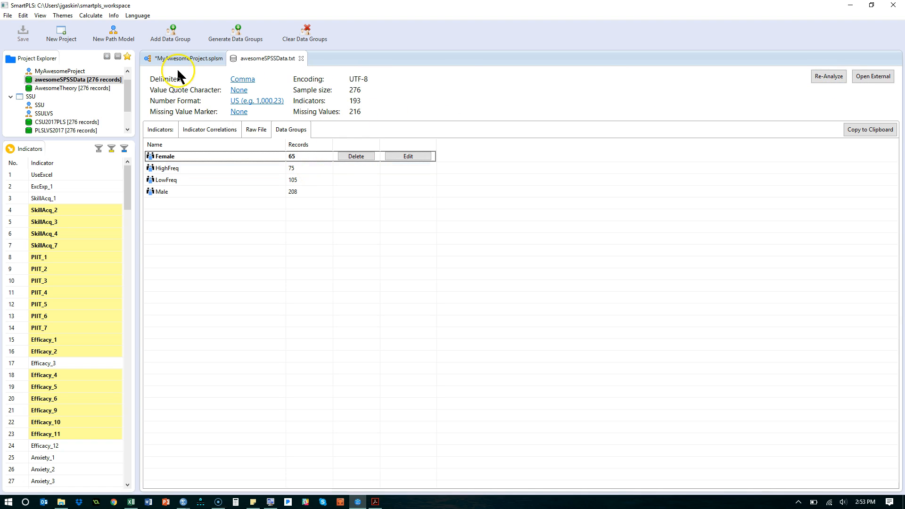
- Run MGA on the path model with HighFreq as Groups A and LowFreq as Groups B
{"action": "left_click", "coordinate": [185, 58]}
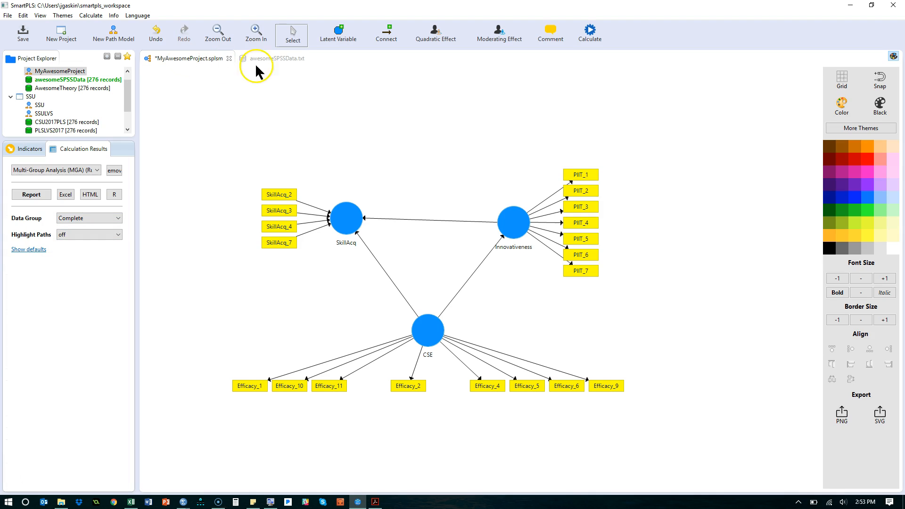
{"action": "left_click", "coordinate": [589, 32]}
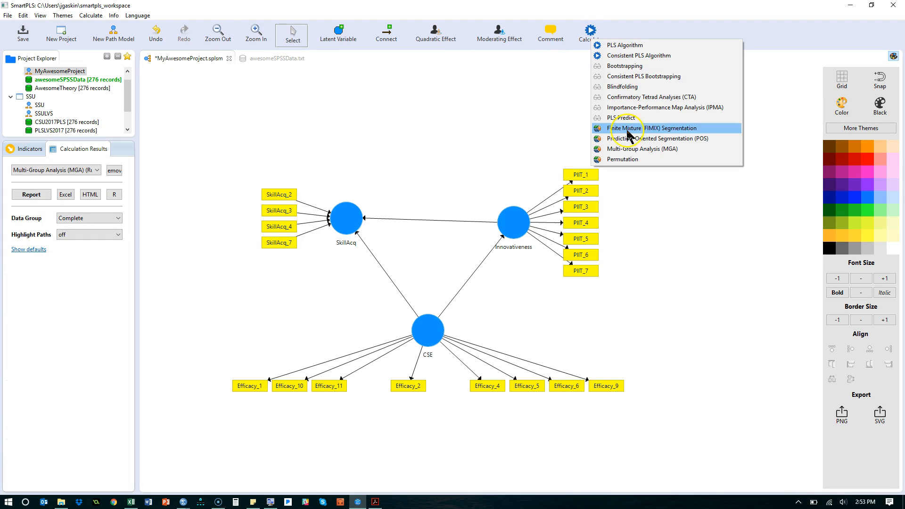
{"action": "left_click", "coordinate": [453, 118]}
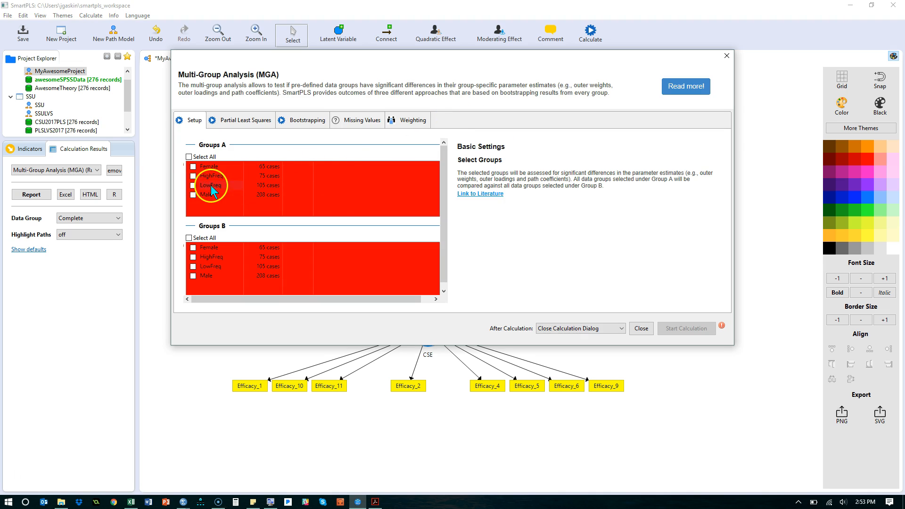
{"action": "left_click", "coordinate": [194, 176]}
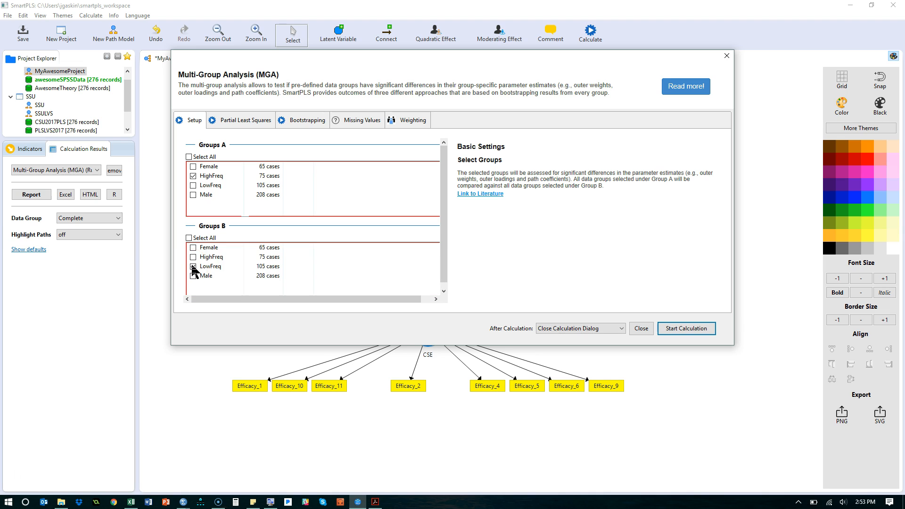
{"action": "left_click", "coordinate": [194, 266]}
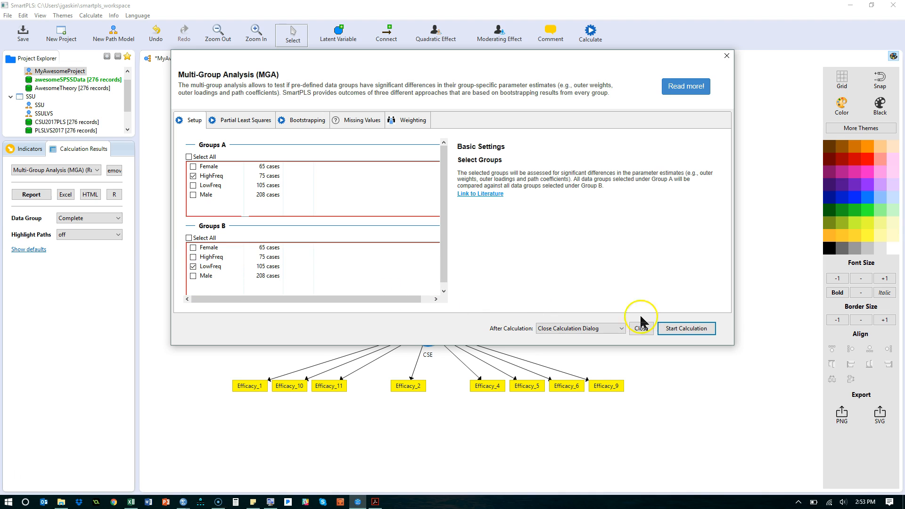
{"action": "left_click", "coordinate": [685, 329]}
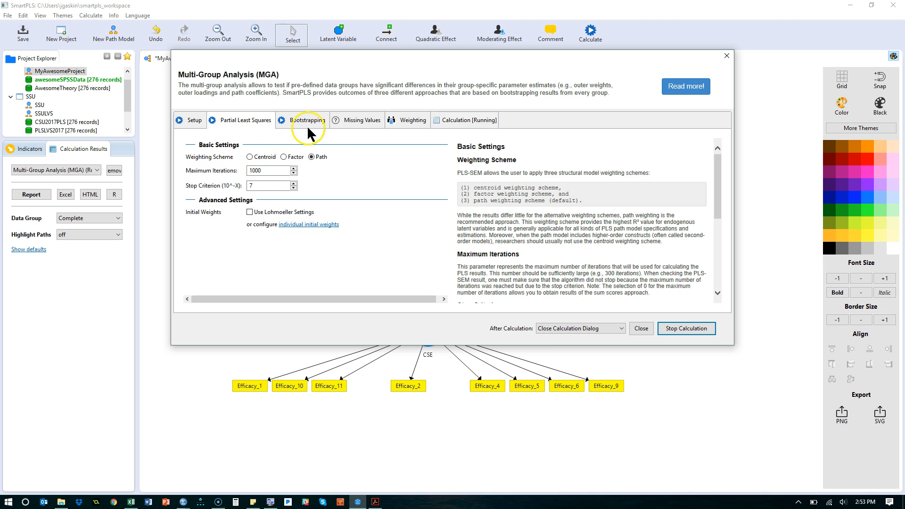
{"action": "left_click", "coordinate": [306, 120]}
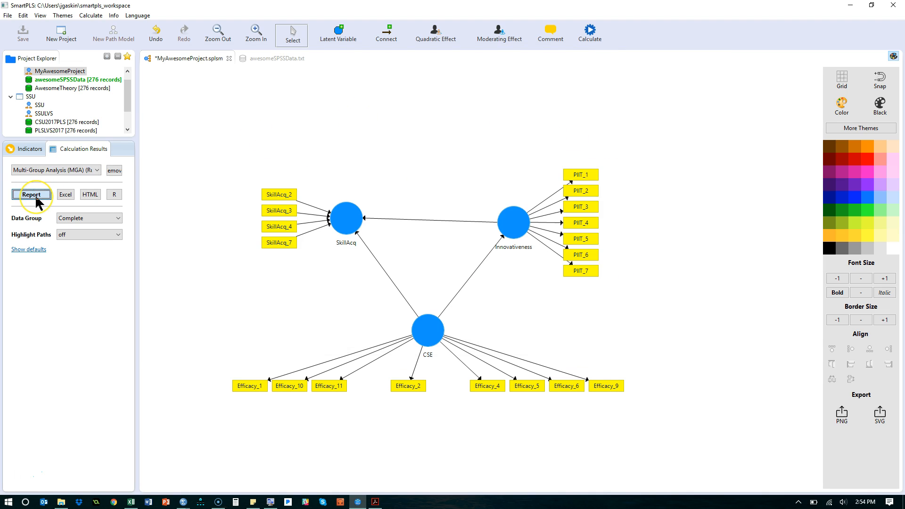
- Open the Multi-Group Analysis report with HighFreq and LowFreq path coefficients, t-values and p-values
{"action": "left_click", "coordinate": [32, 194]}
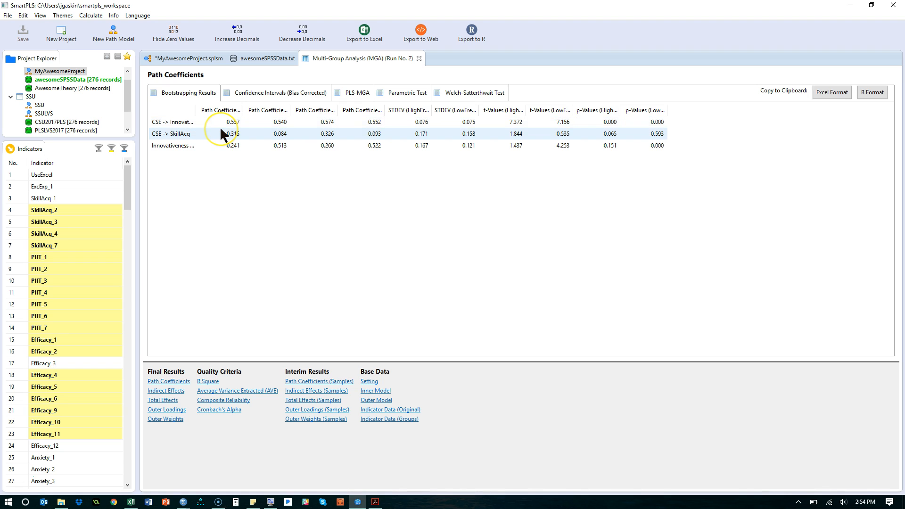
{"action": "mouse_move", "coordinate": [231, 110]}
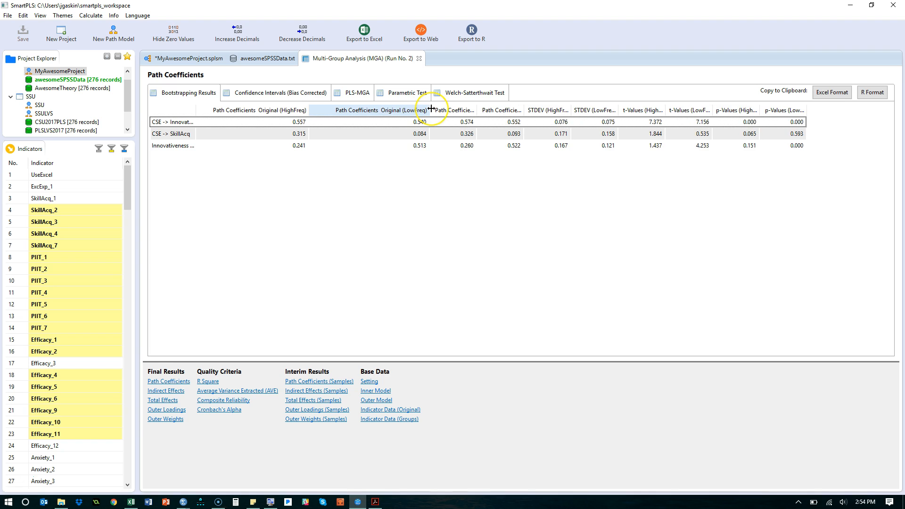
{"action": "mouse_move", "coordinate": [732, 113]}
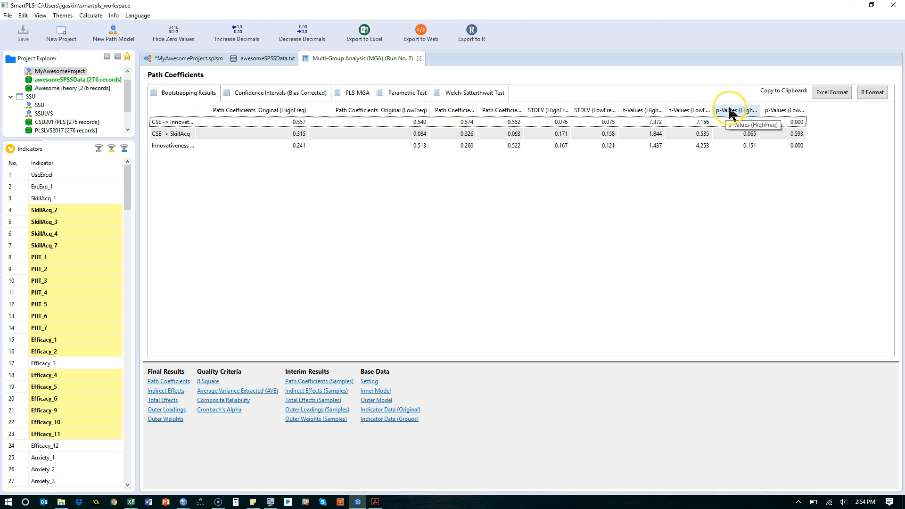
{"action": "mouse_move", "coordinate": [300, 135]}
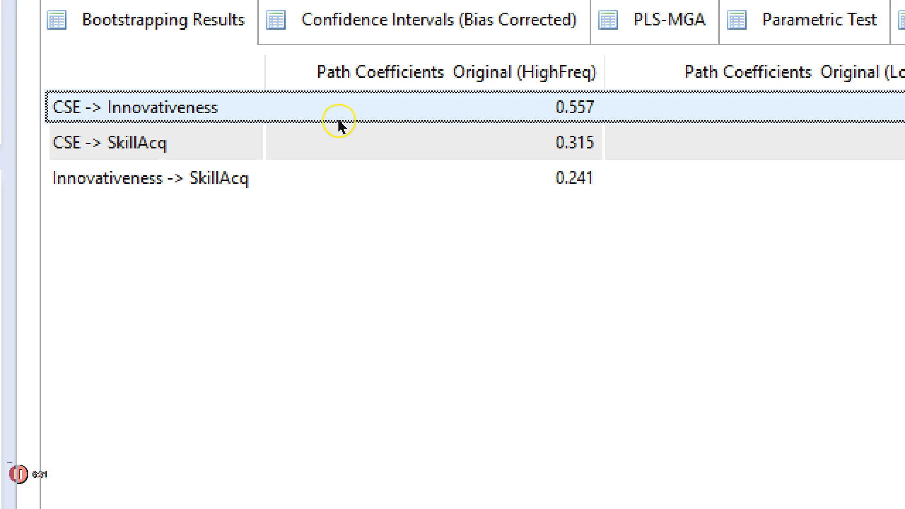
{"action": "mouse_move", "coordinate": [328, 128]}
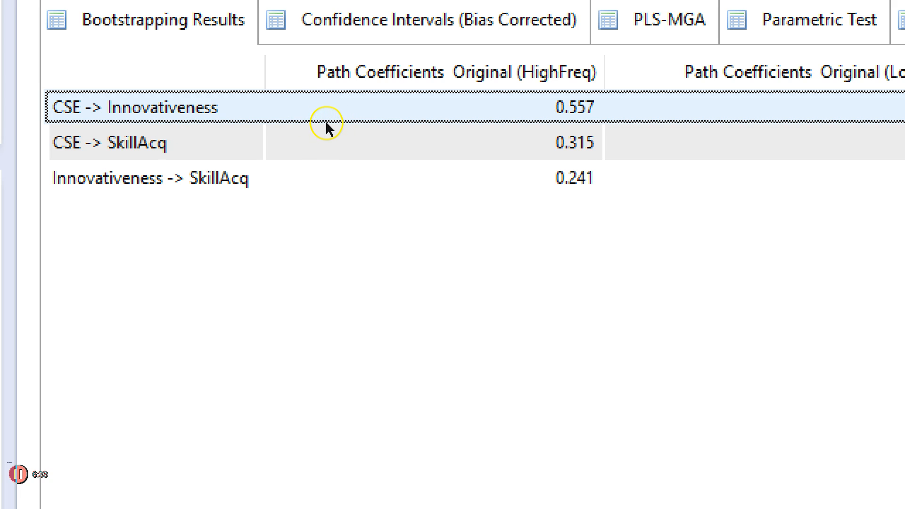
{"action": "scroll", "scroll_direction": "right", "scroll_amount": 3}
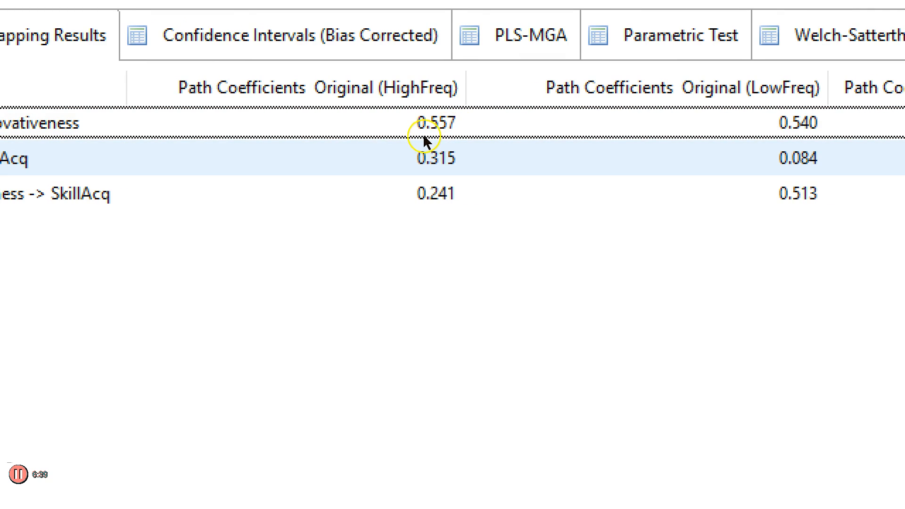
{"action": "mouse_move", "coordinate": [341, 139]}
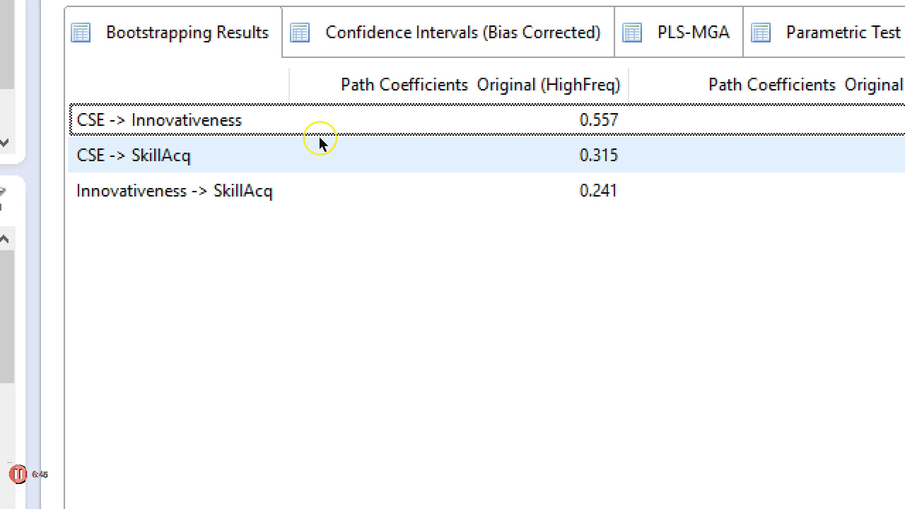
{"action": "scroll", "scroll_direction": "right", "scroll_amount": 3}
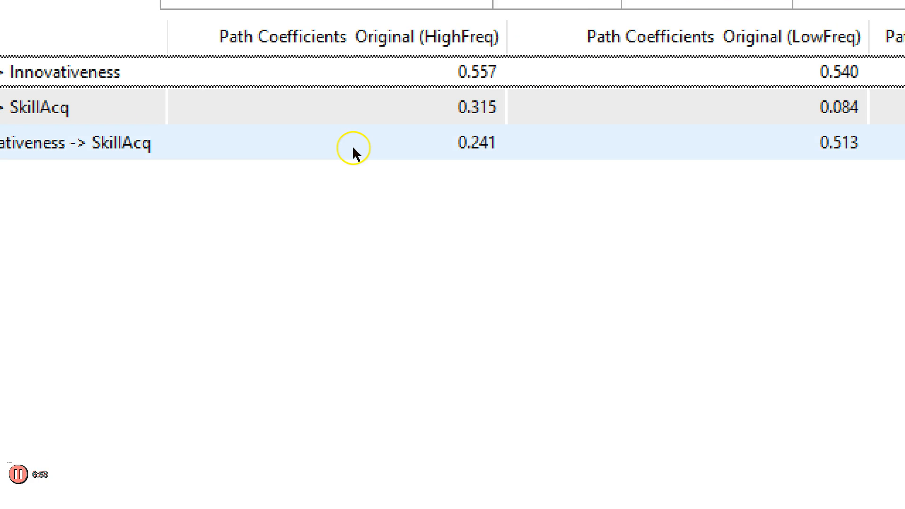
{"action": "mouse_move", "coordinate": [328, 152]}
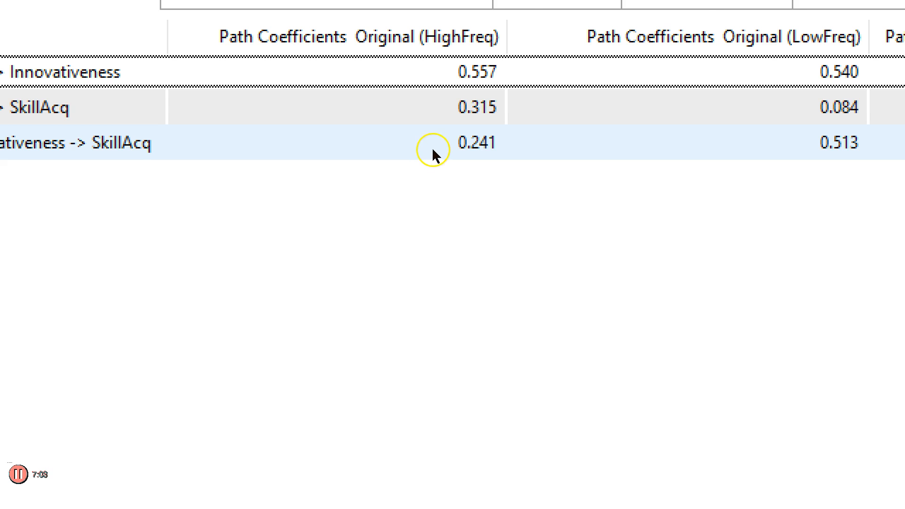
{"action": "scroll", "scroll_direction": "right", "scroll_amount": 3}
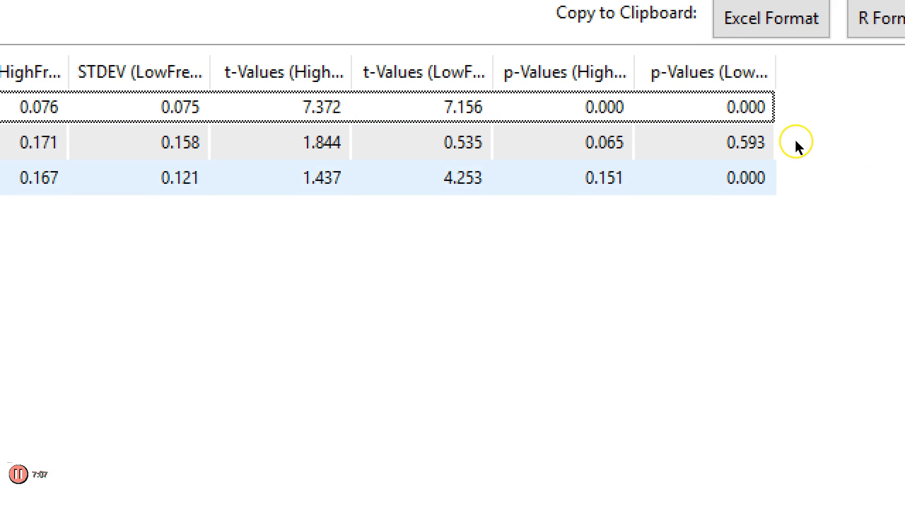
{"action": "mouse_move", "coordinate": [779, 154]}
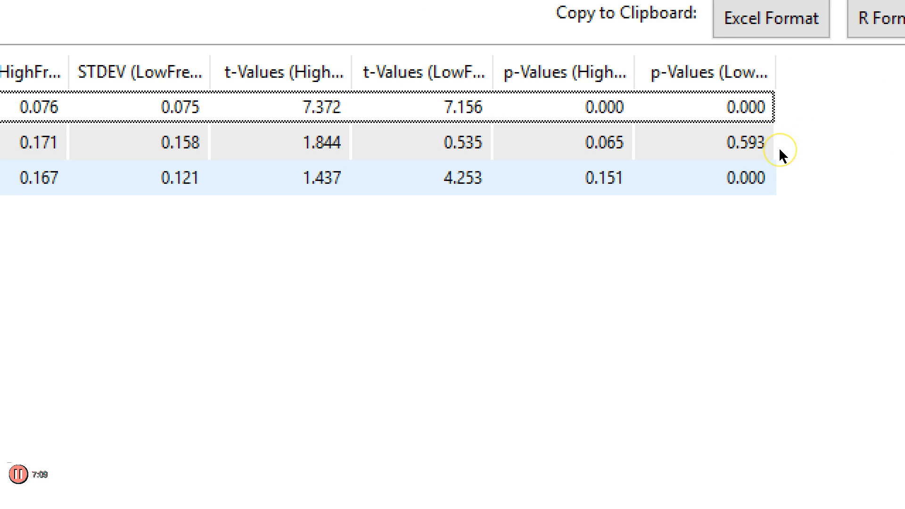
{"action": "mouse_move", "coordinate": [781, 157]}
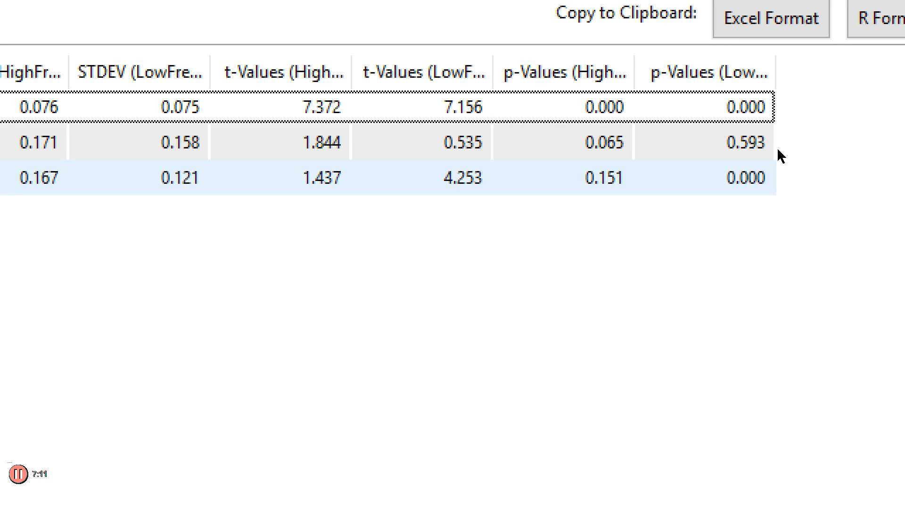
{"action": "mouse_move", "coordinate": [824, 143]}
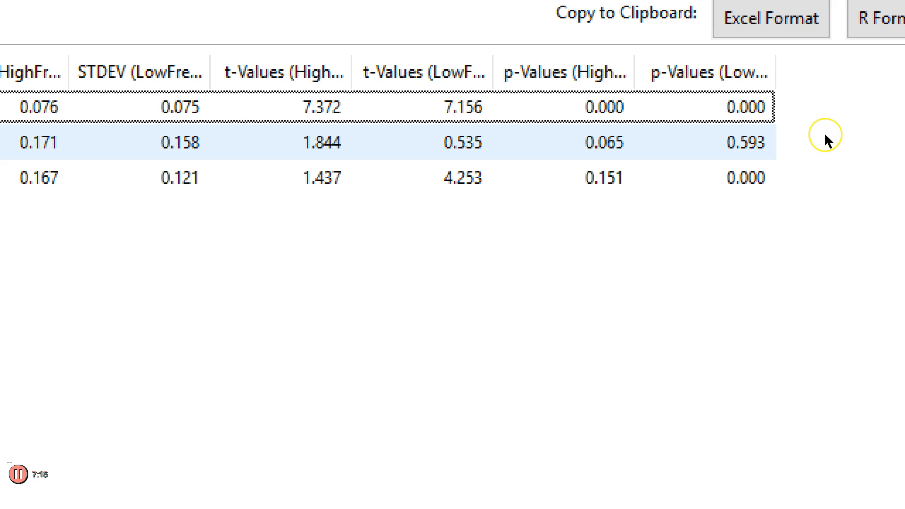
{"action": "mouse_move", "coordinate": [780, 141]}
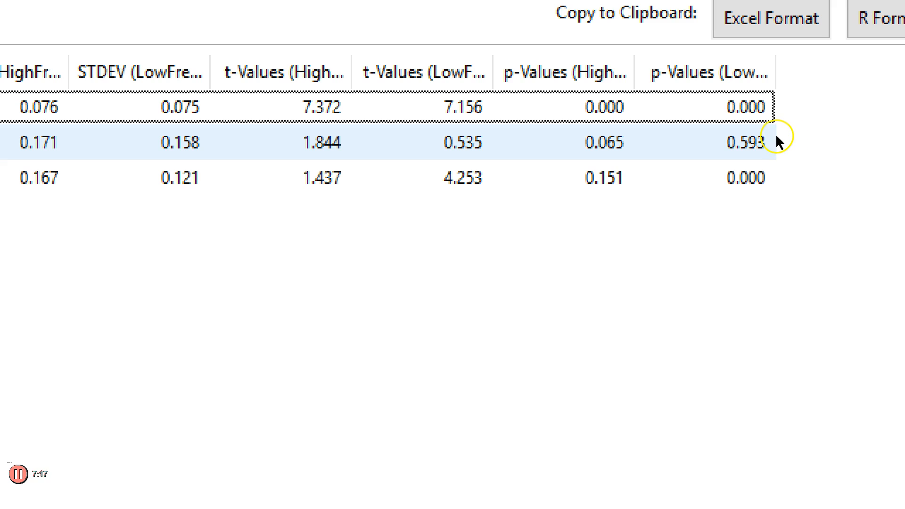
{"action": "mouse_move", "coordinate": [783, 143]}
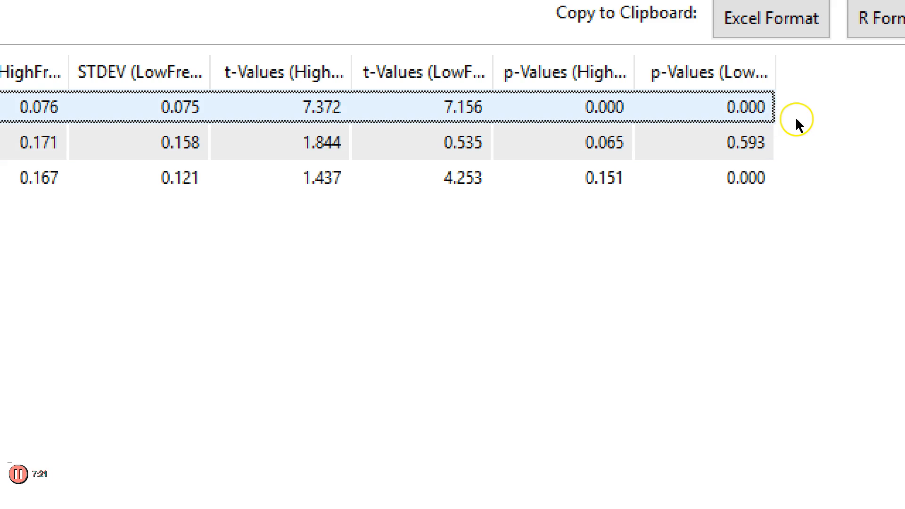
{"action": "mouse_move", "coordinate": [784, 126]}
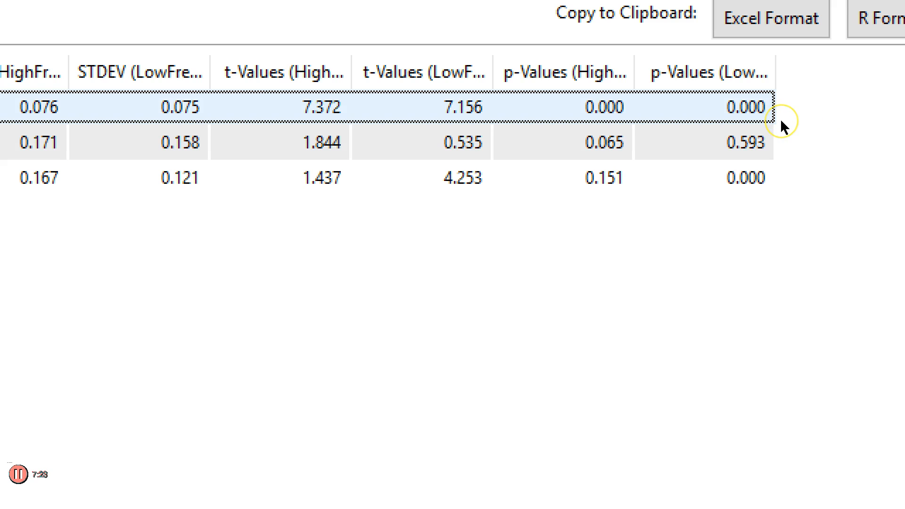
{"action": "mouse_move", "coordinate": [784, 128]}
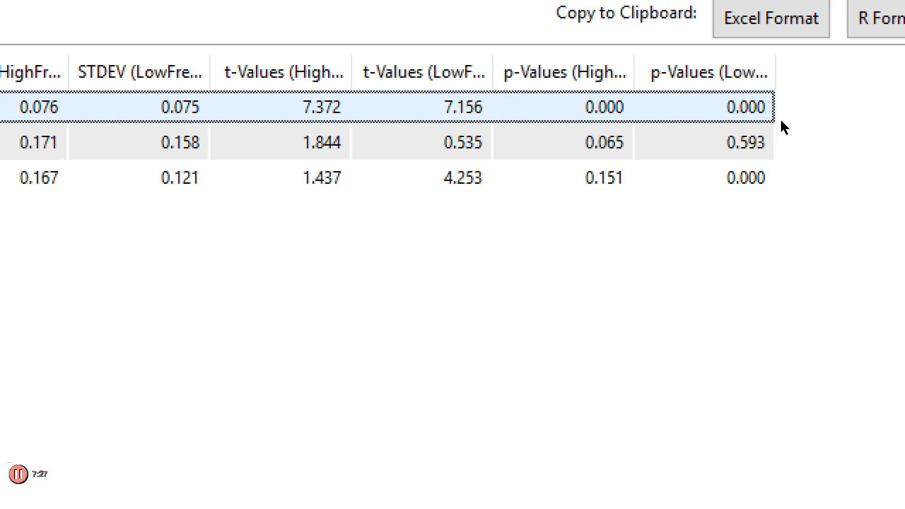
{"action": "scroll", "scroll_direction": "left", "scroll_amount": 3}
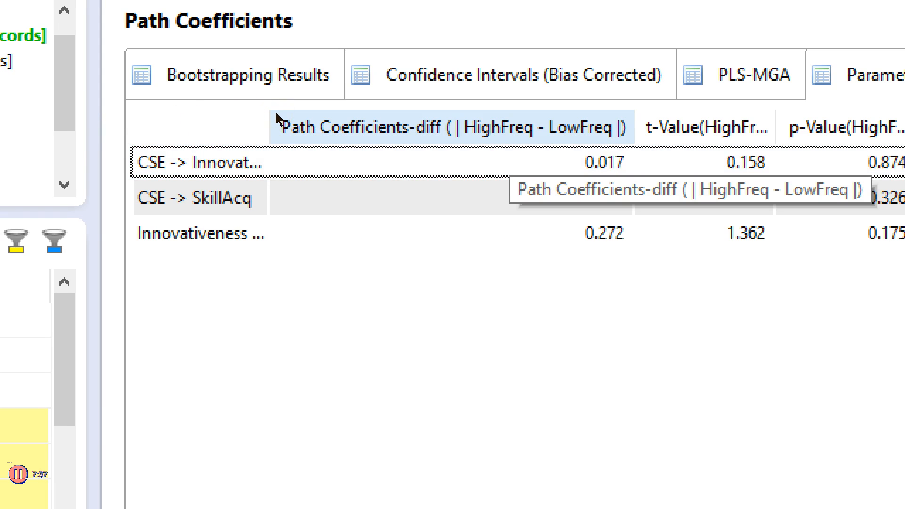
{"action": "mouse_move", "coordinate": [309, 115]}
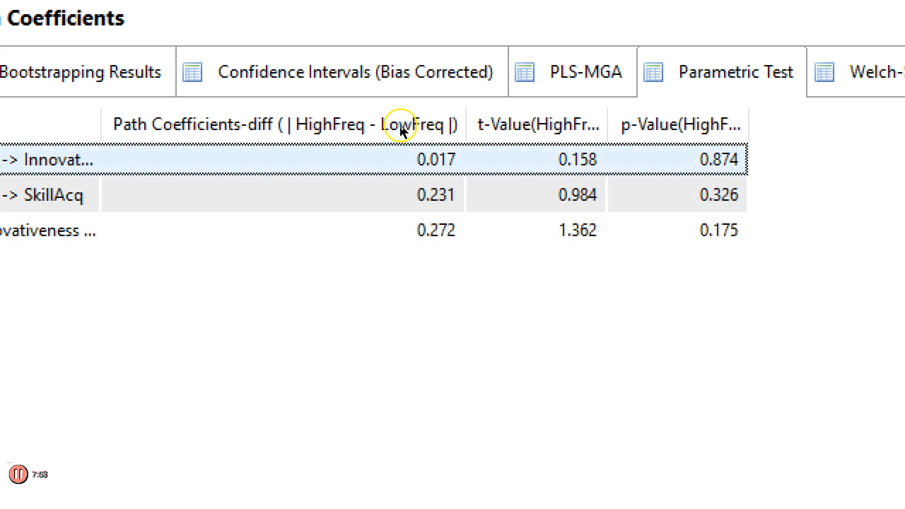
- Show the Parametric Test differences between HighFreq and LowFreq, e.g. CSE -> SkillAcq 0.231, p 0.326
{"action": "left_click", "coordinate": [230, 230]}
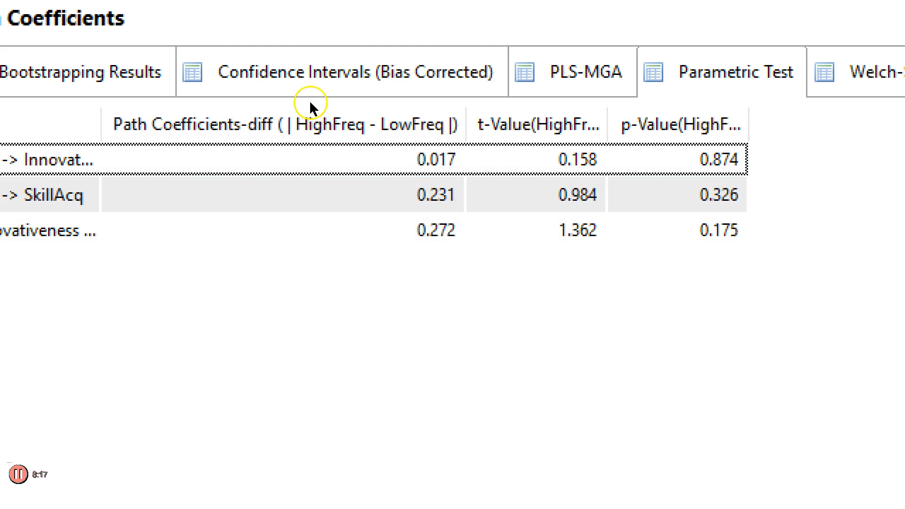
{"action": "mouse_move", "coordinate": [416, 101]}
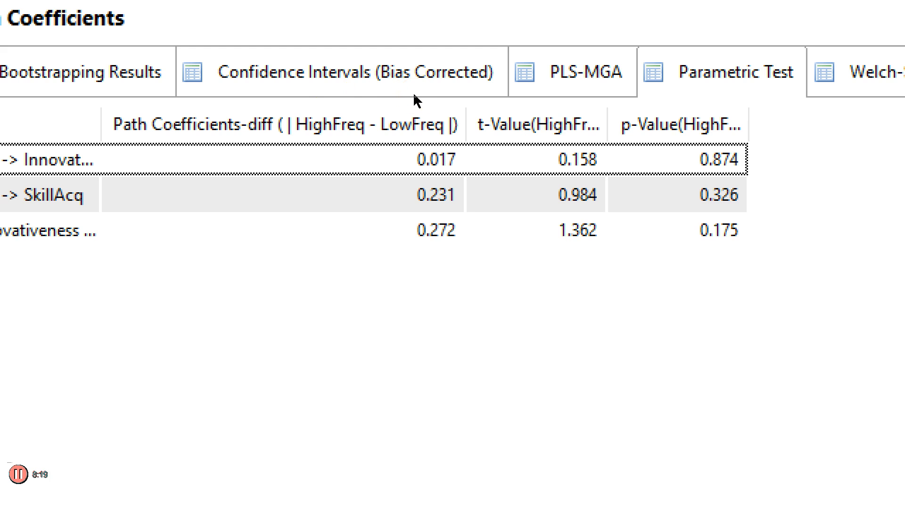